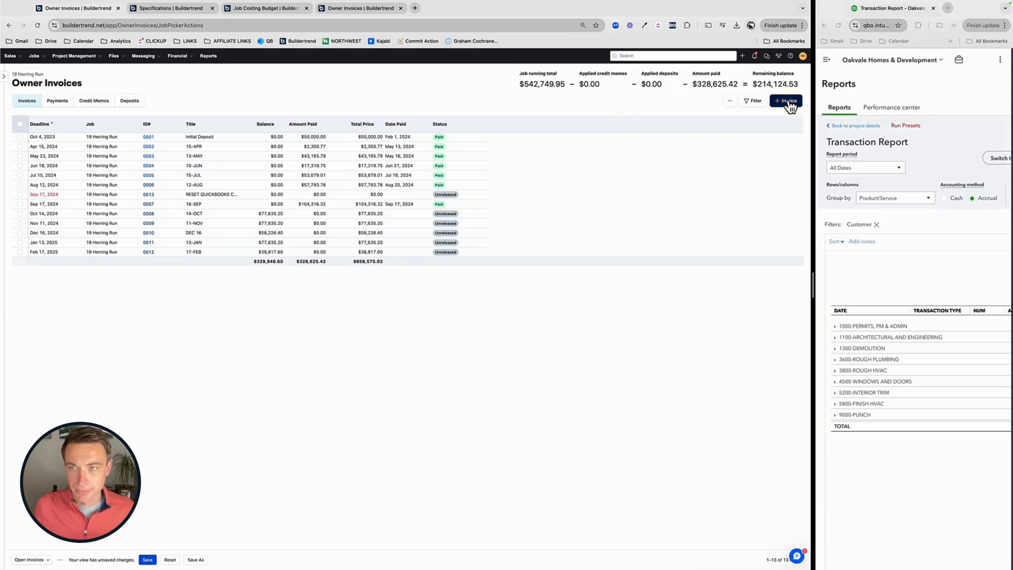
pyautogui.click(785, 101)
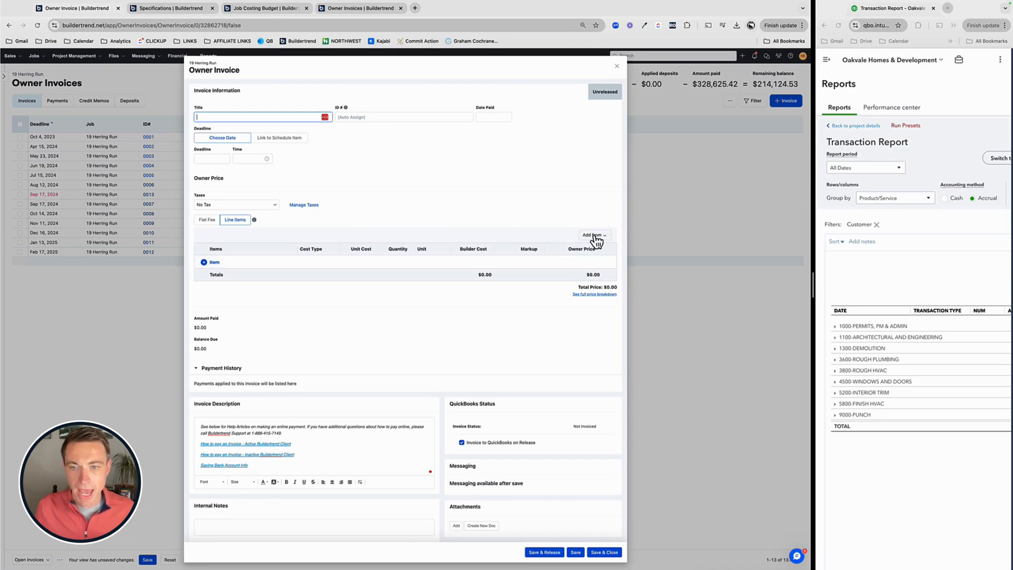
pyautogui.click(592, 234)
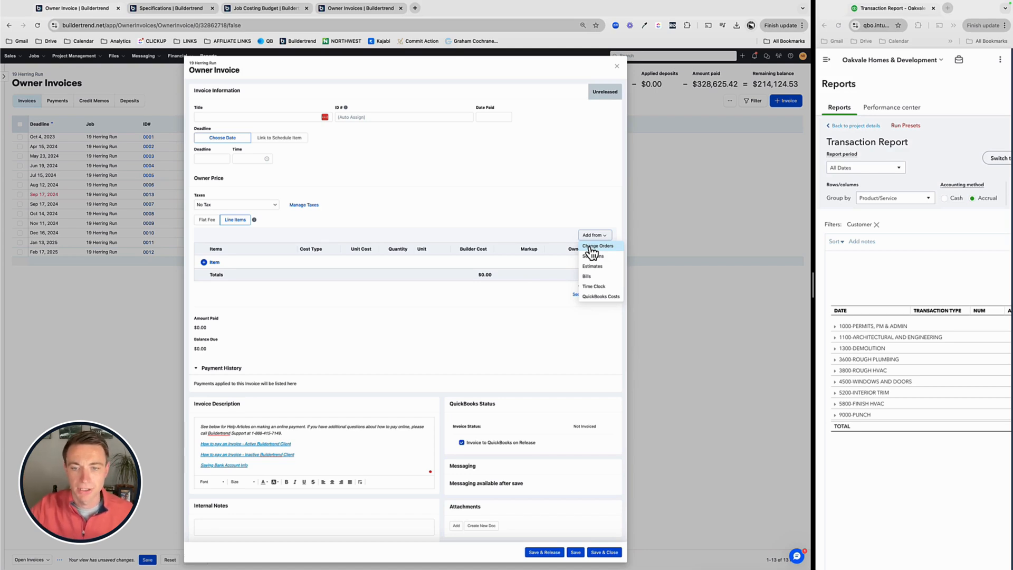
pyautogui.moveTo(592, 266)
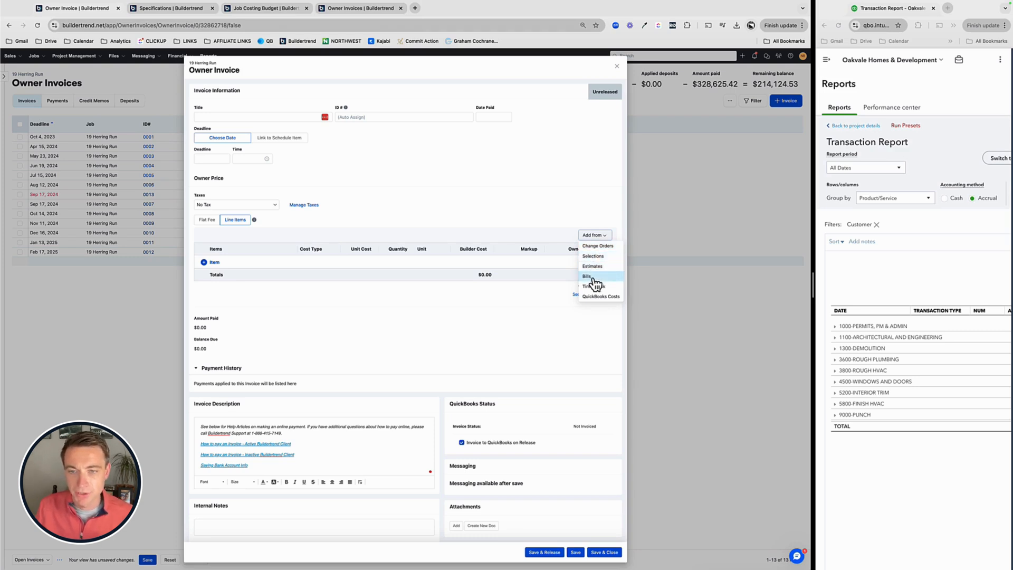
pyautogui.moveTo(594, 286)
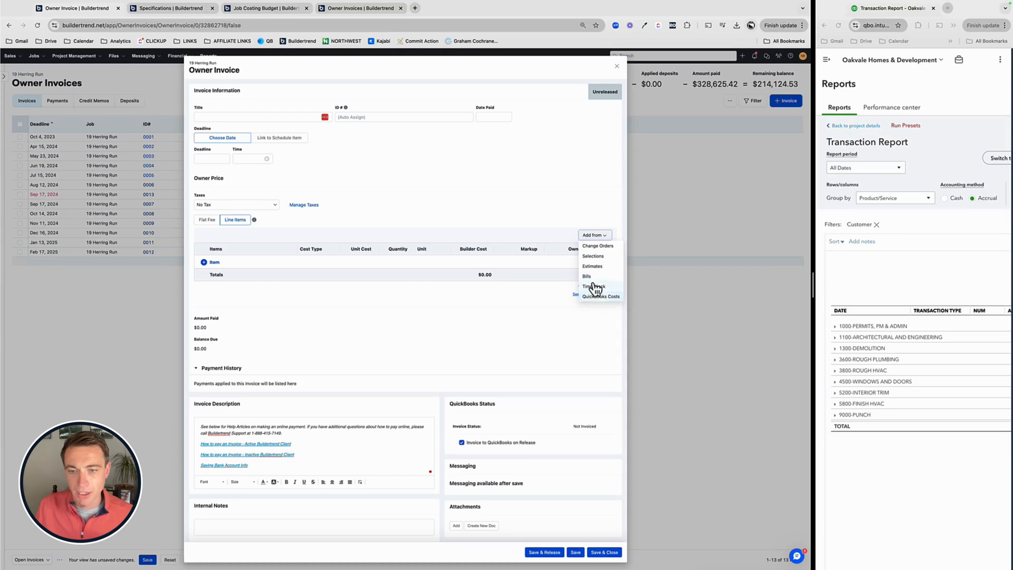
pyautogui.moveTo(592, 256)
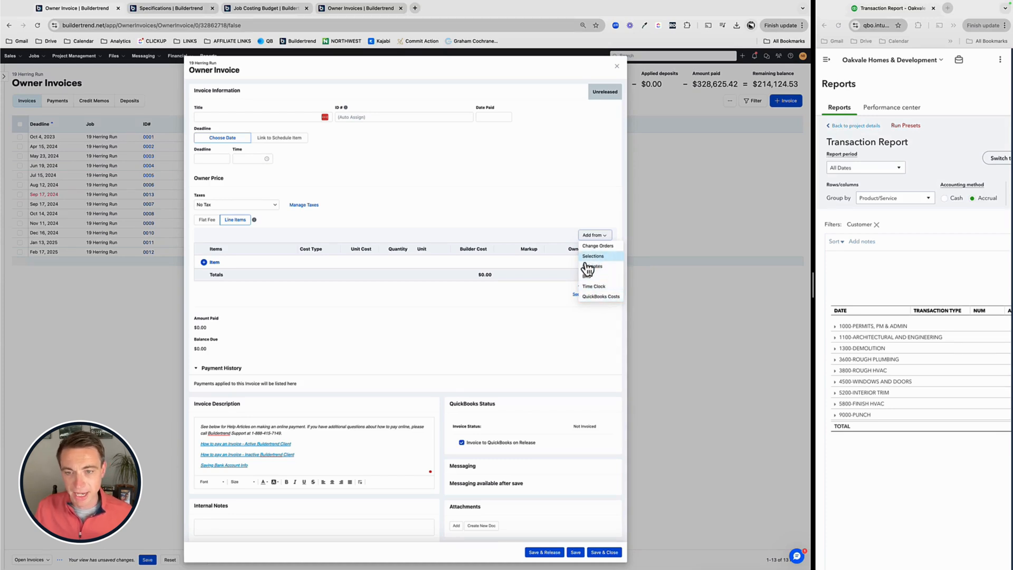
pyautogui.moveTo(592, 266)
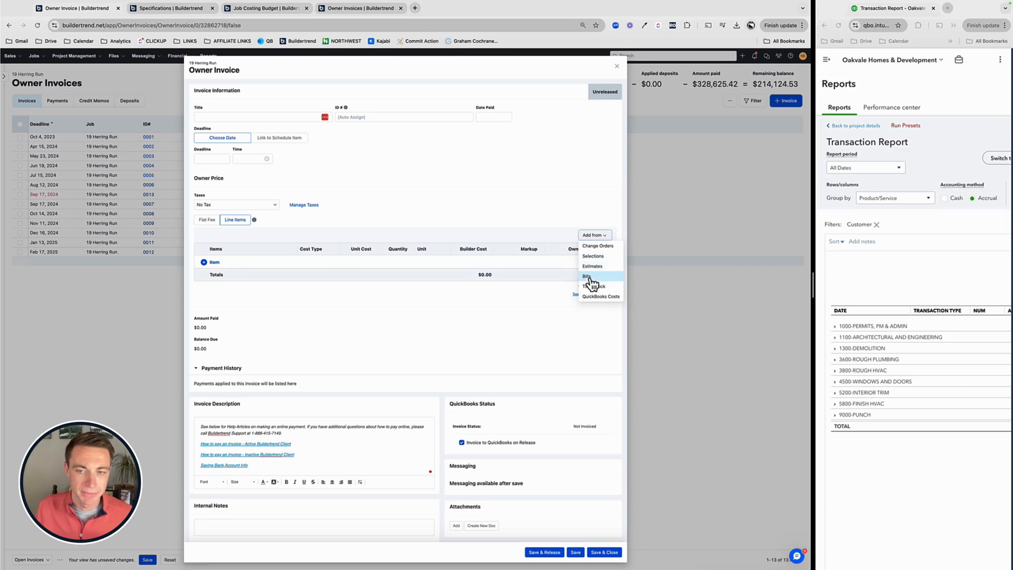
pyautogui.moveTo(593, 286)
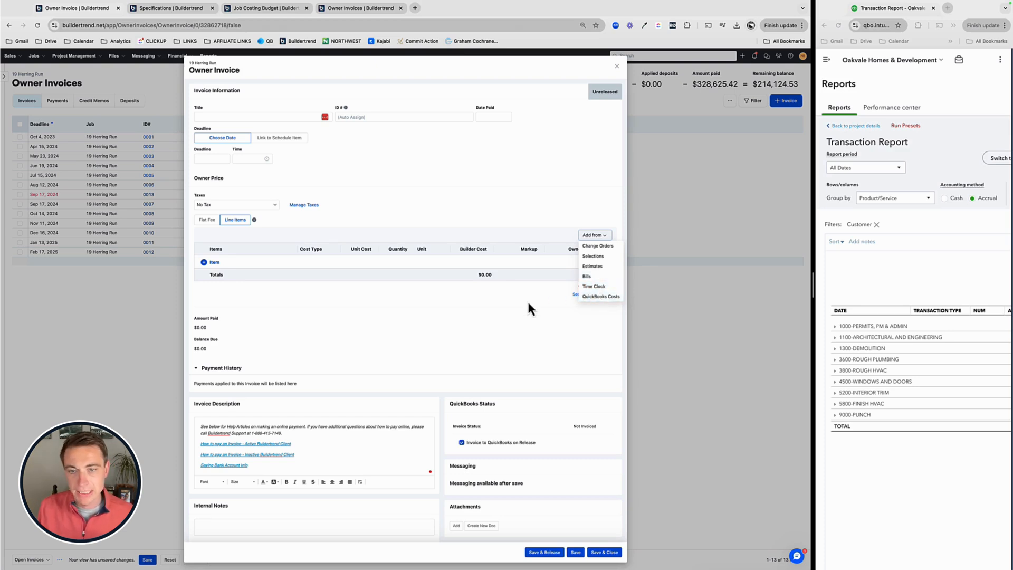
pyautogui.moveTo(587, 276)
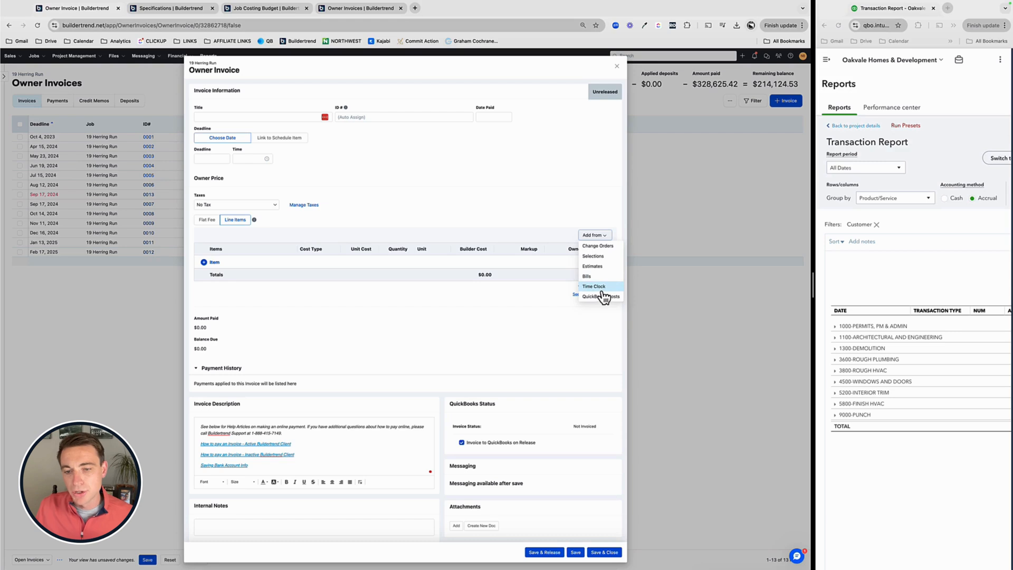
pyautogui.moveTo(601, 291)
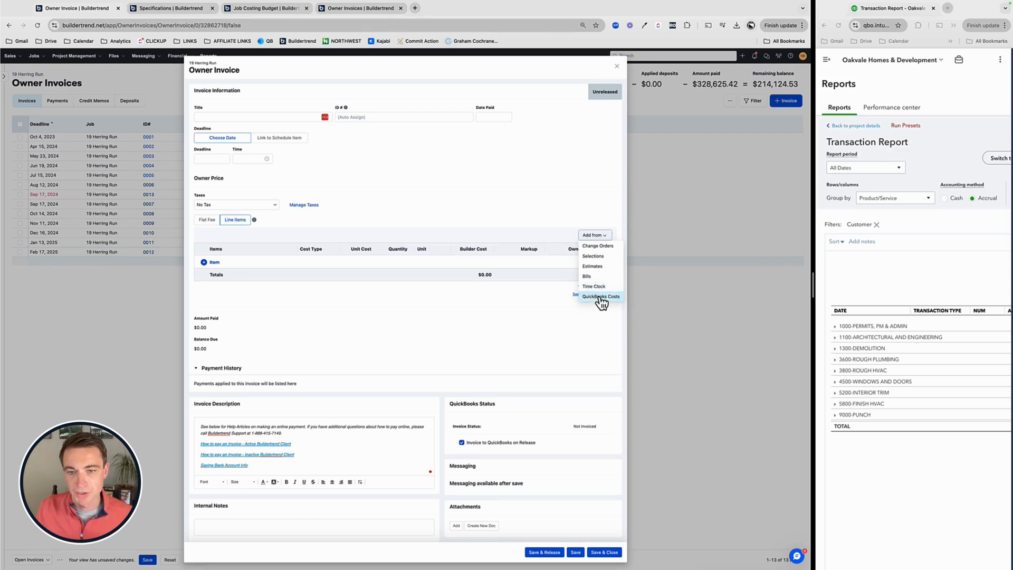
pyautogui.moveTo(594, 286)
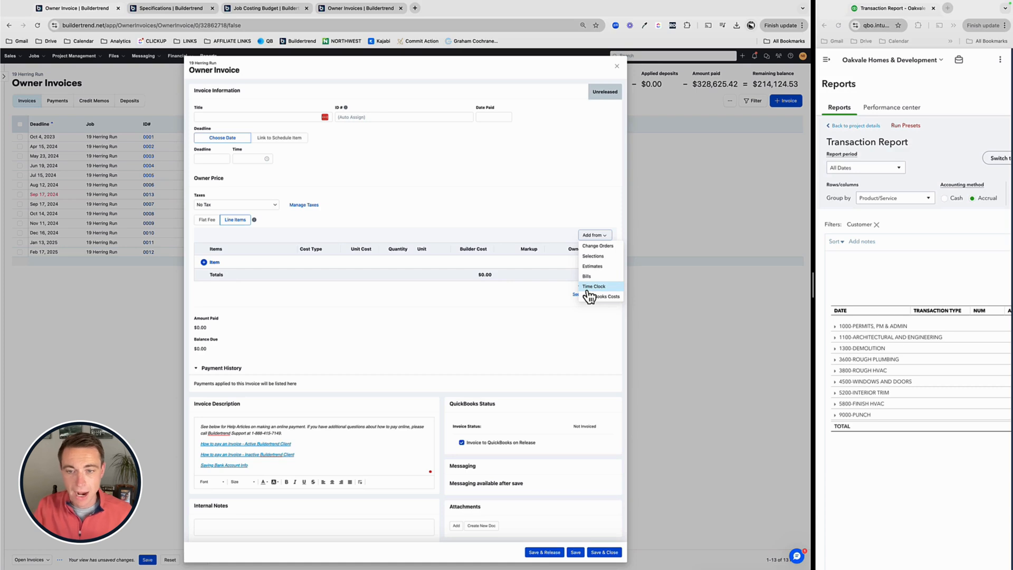
pyautogui.moveTo(595, 295)
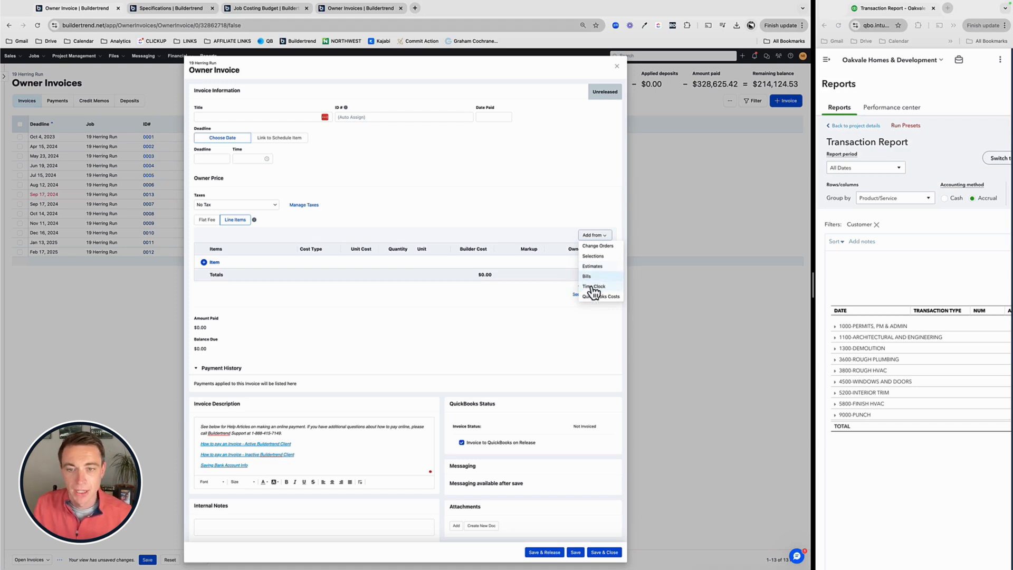
pyautogui.moveTo(371, 200)
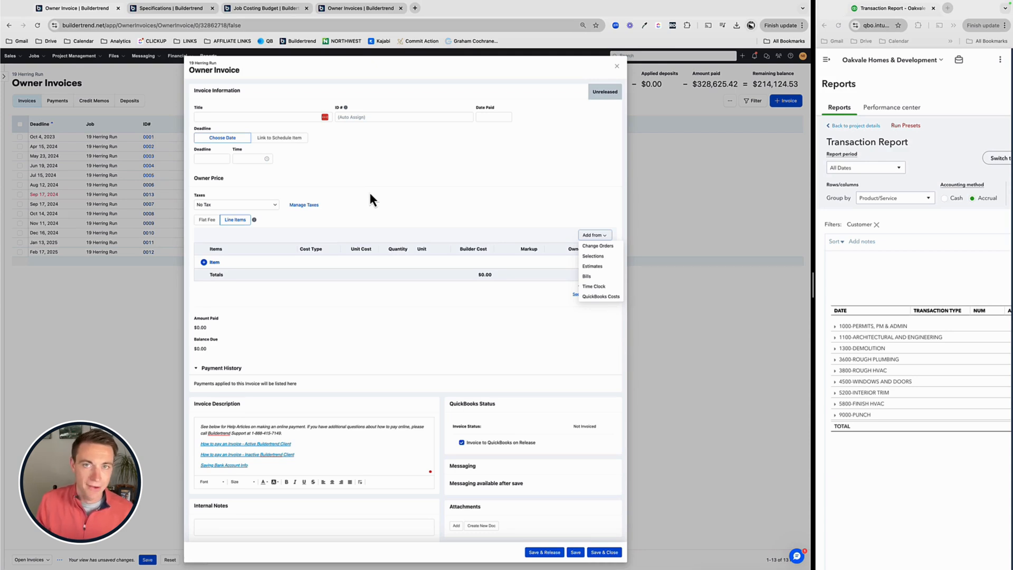
pyautogui.moveTo(398, 215)
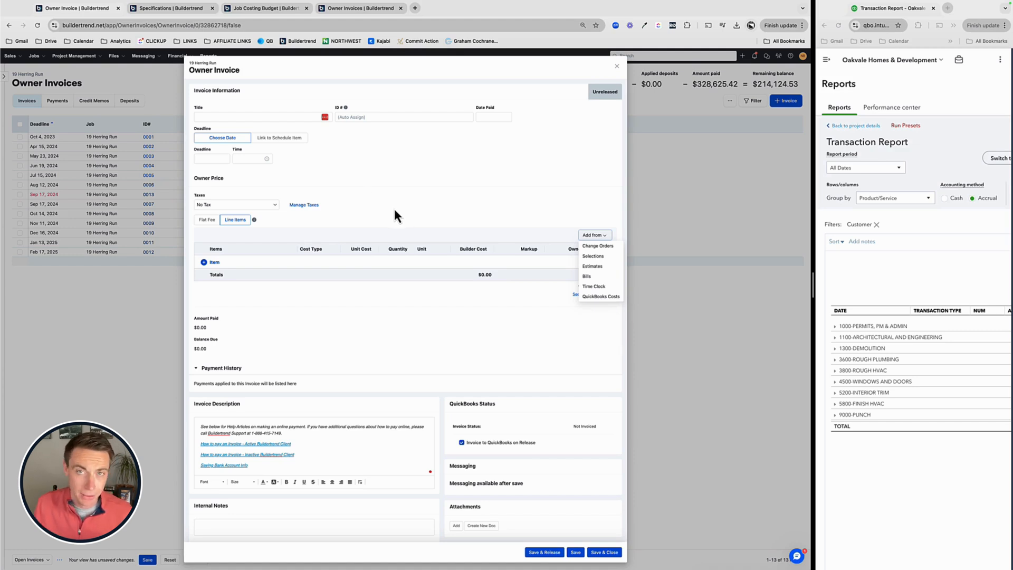
pyautogui.moveTo(403, 214)
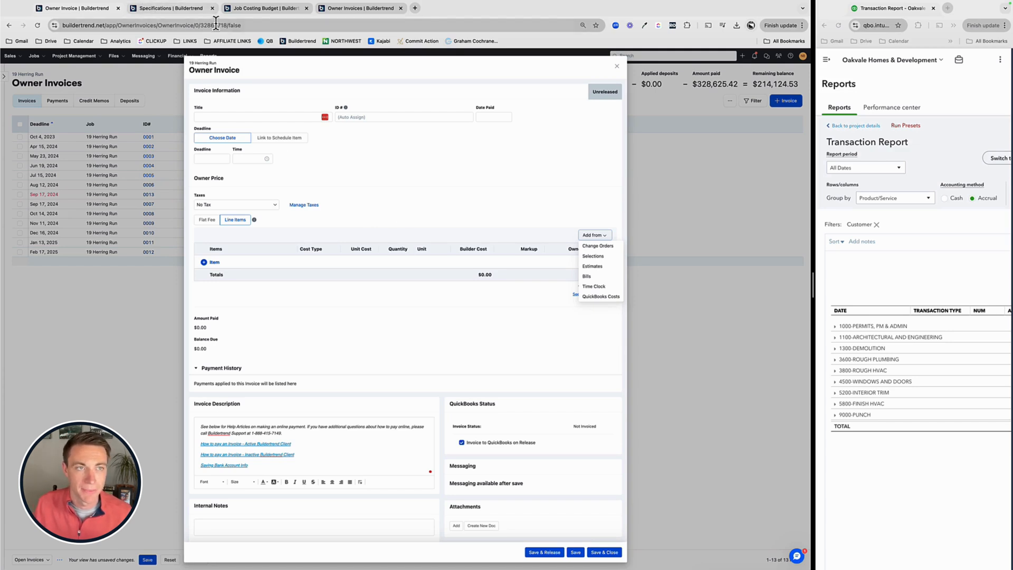
pyautogui.moveTo(171, 7)
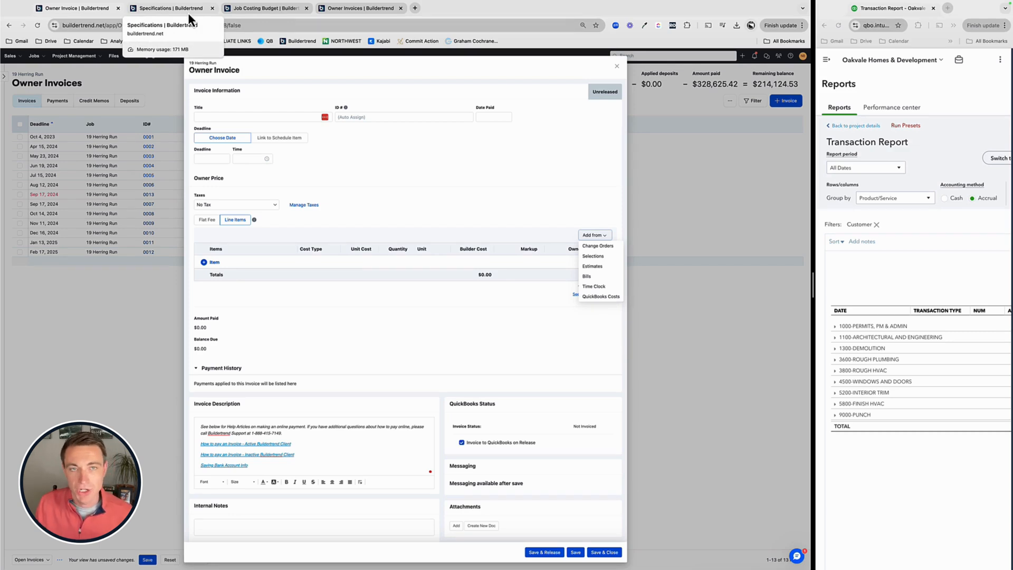
# Review the 6. Pricing/ Markup specification on the job's Specifications page
pyautogui.click(166, 7)
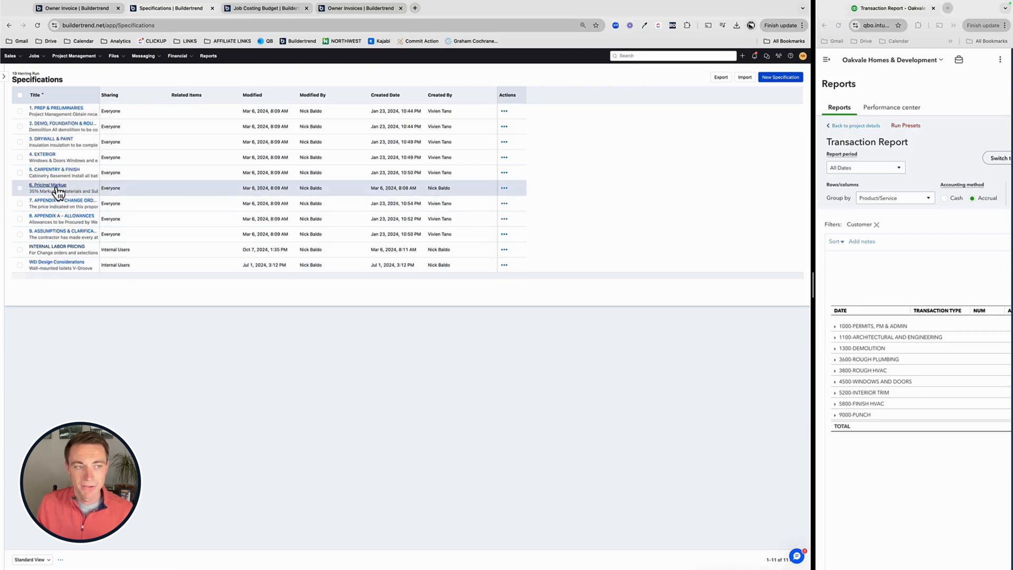
pyautogui.click(47, 185)
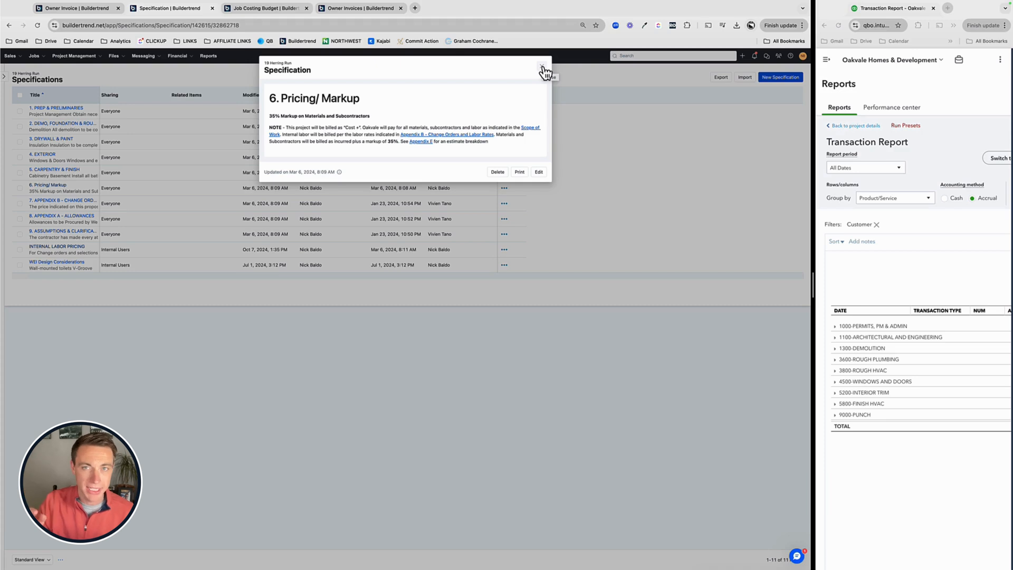
pyautogui.click(544, 70)
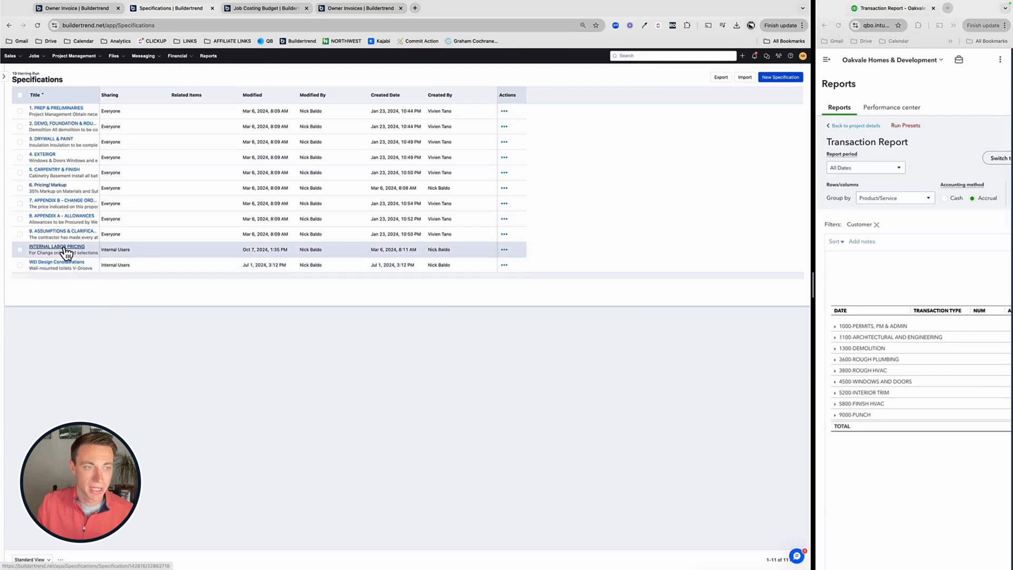
# Review the INTERNAL LABOR PRICING specification's role costs, markups and hourly rates
pyautogui.click(56, 247)
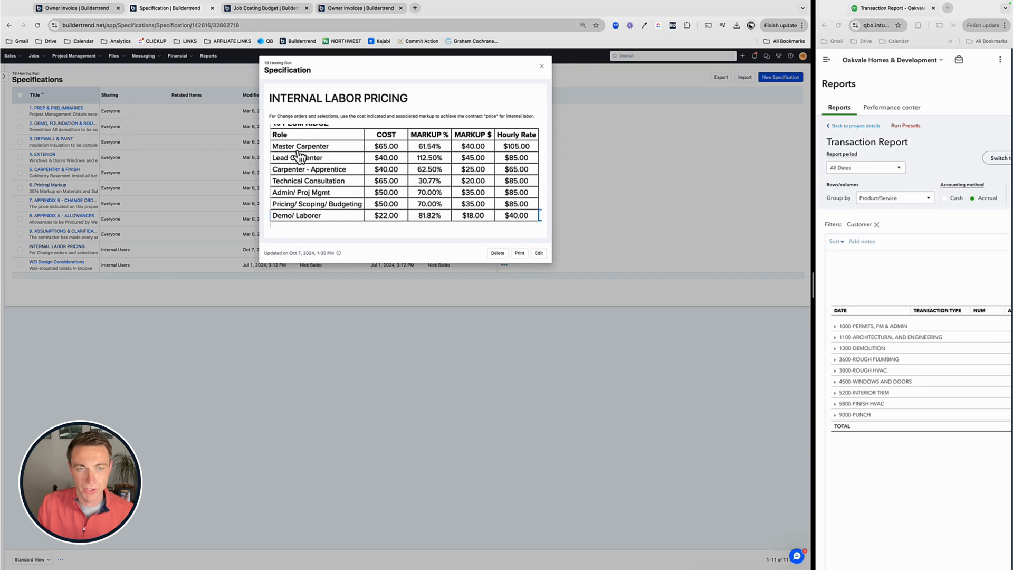
pyautogui.moveTo(292, 219)
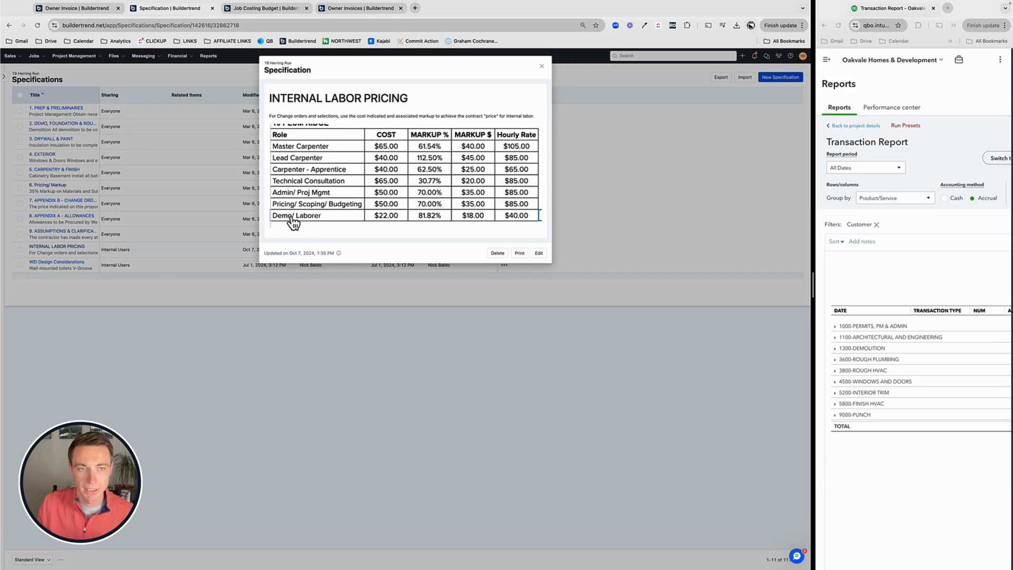
pyautogui.moveTo(295, 208)
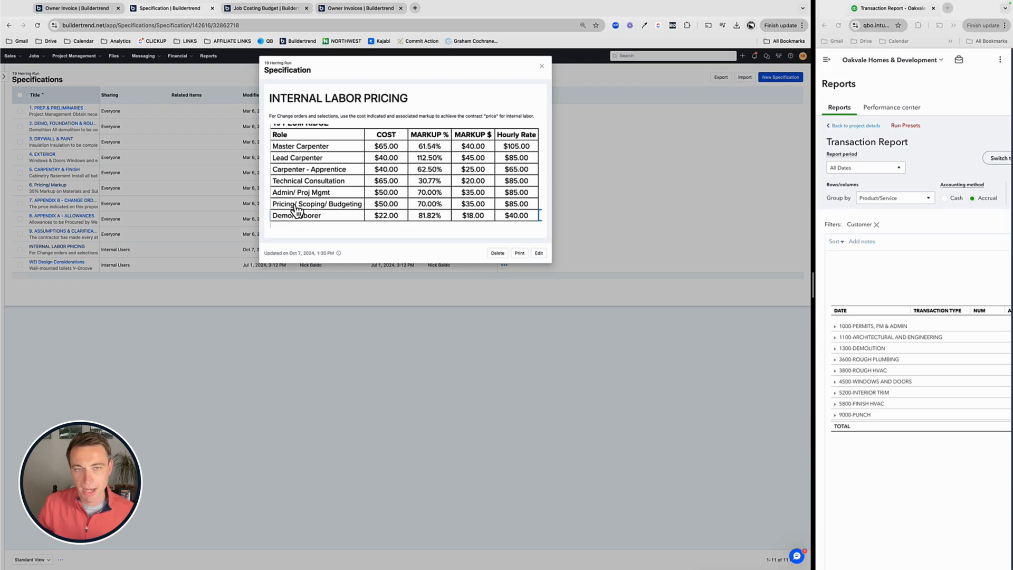
pyautogui.moveTo(298, 160)
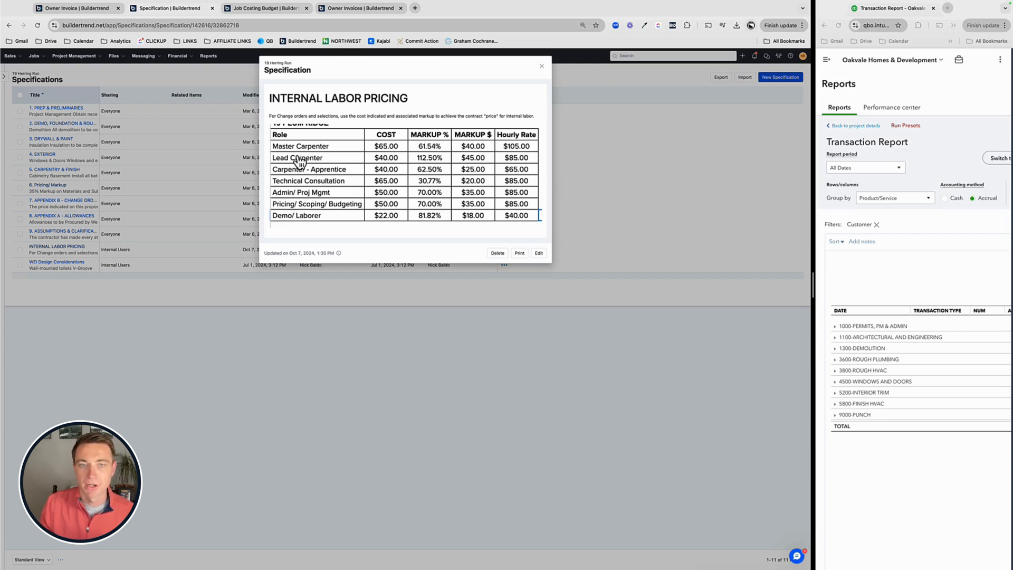
pyautogui.moveTo(428, 183)
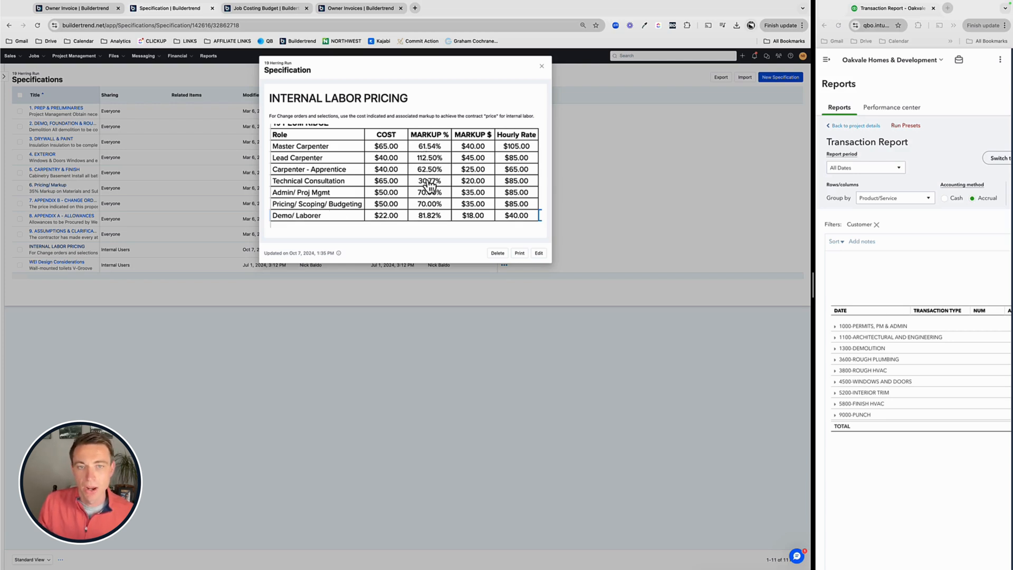
pyautogui.moveTo(407, 201)
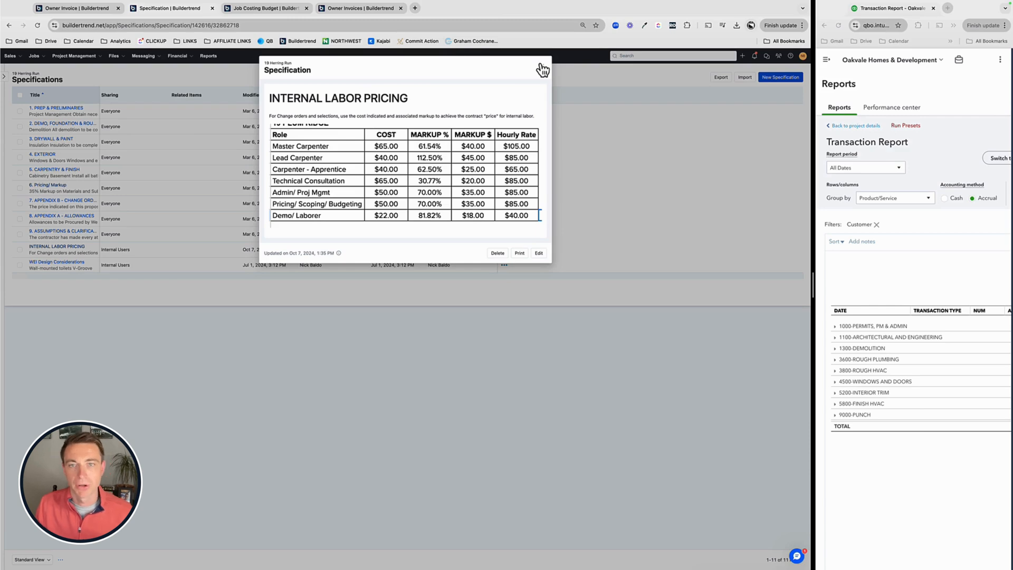
pyautogui.click(542, 68)
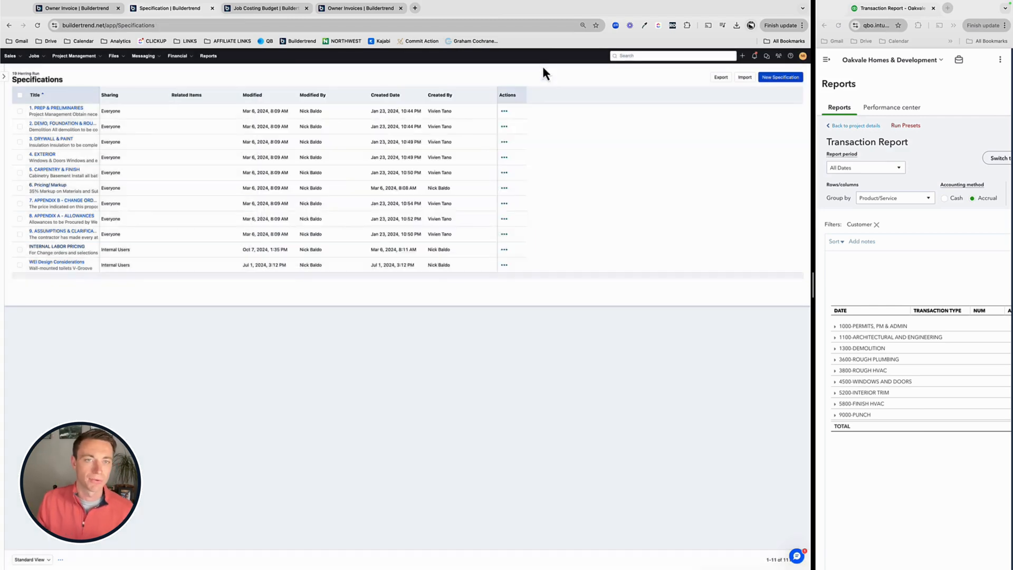
# Choose Bills as the source for adding line items to the owner invoice
pyautogui.click(74, 7)
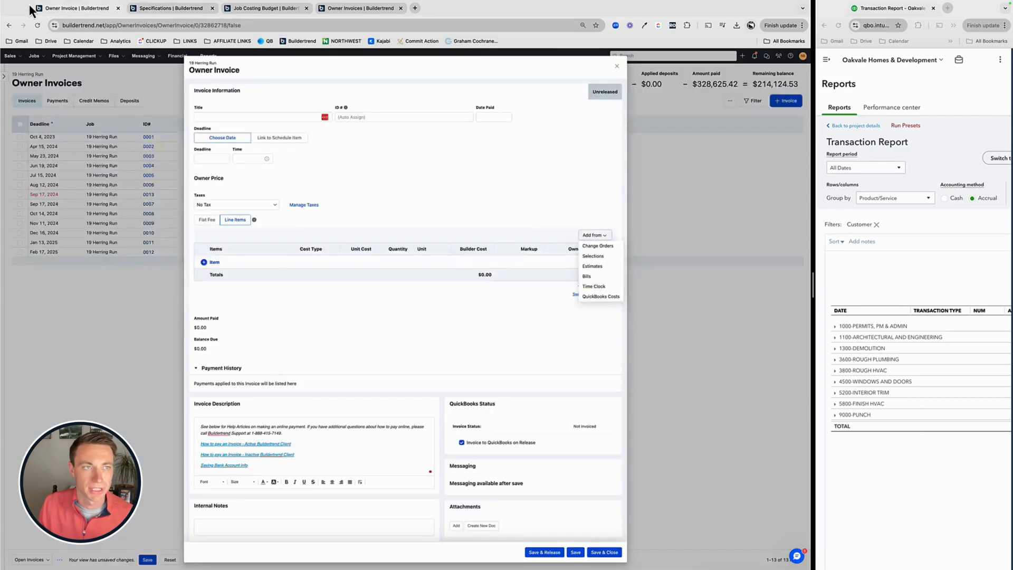
pyautogui.moveTo(587, 276)
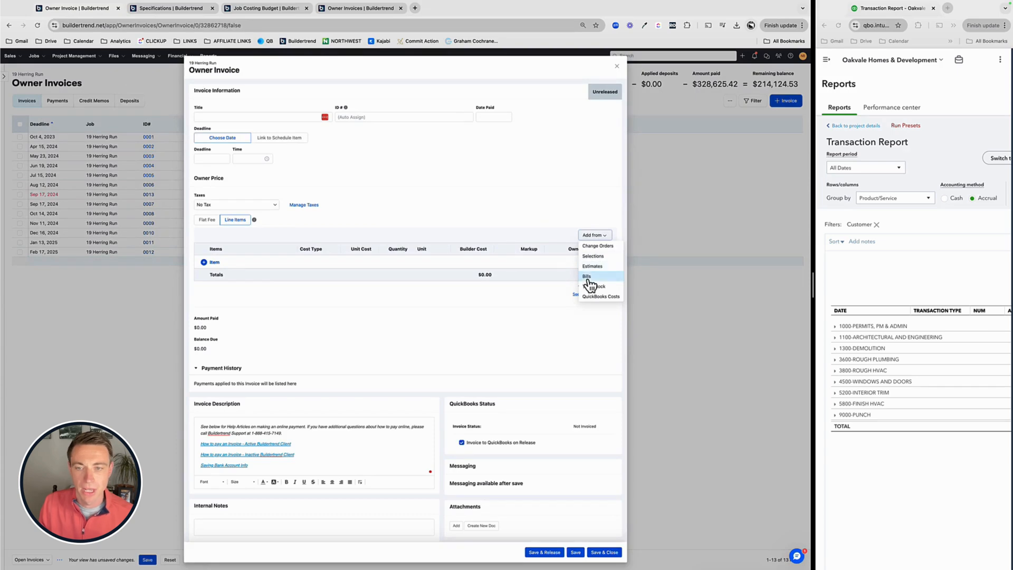
pyautogui.click(586, 275)
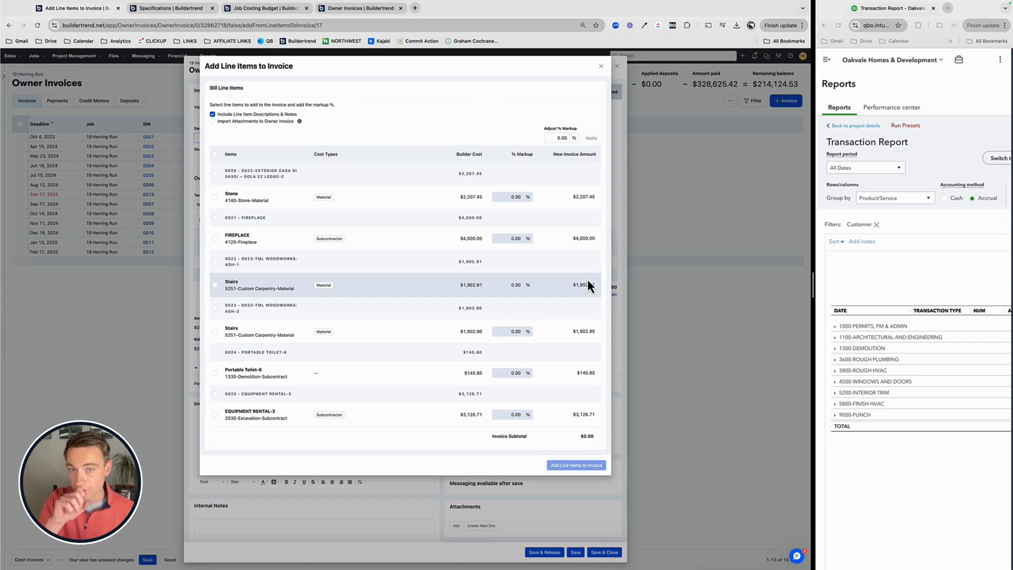
pyautogui.moveTo(562, 283)
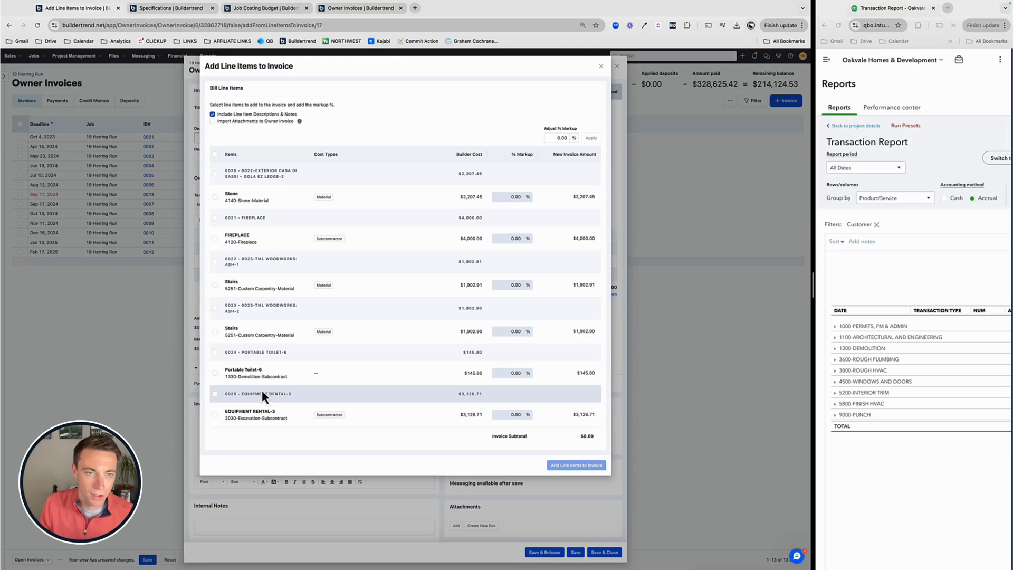
pyautogui.moveTo(217, 159)
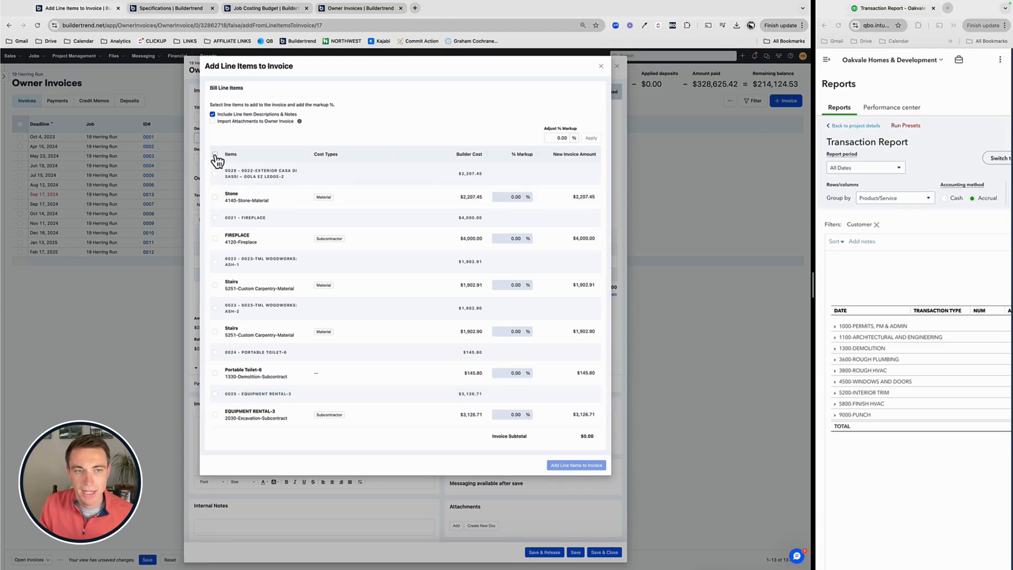
# Select all six bills, enter a 35% markup and include their attachments
pyautogui.click(216, 154)
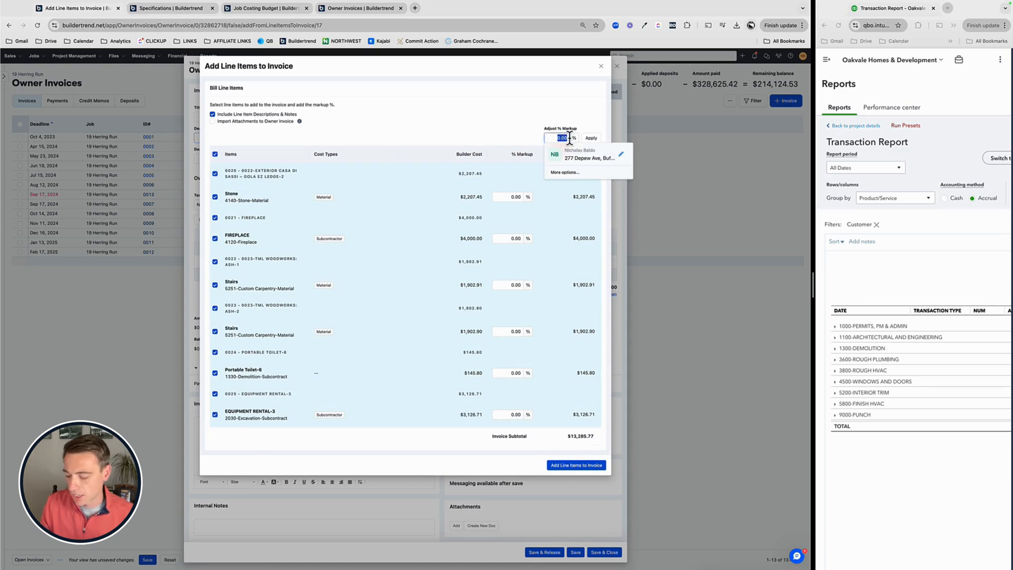
pyautogui.write('35.00')
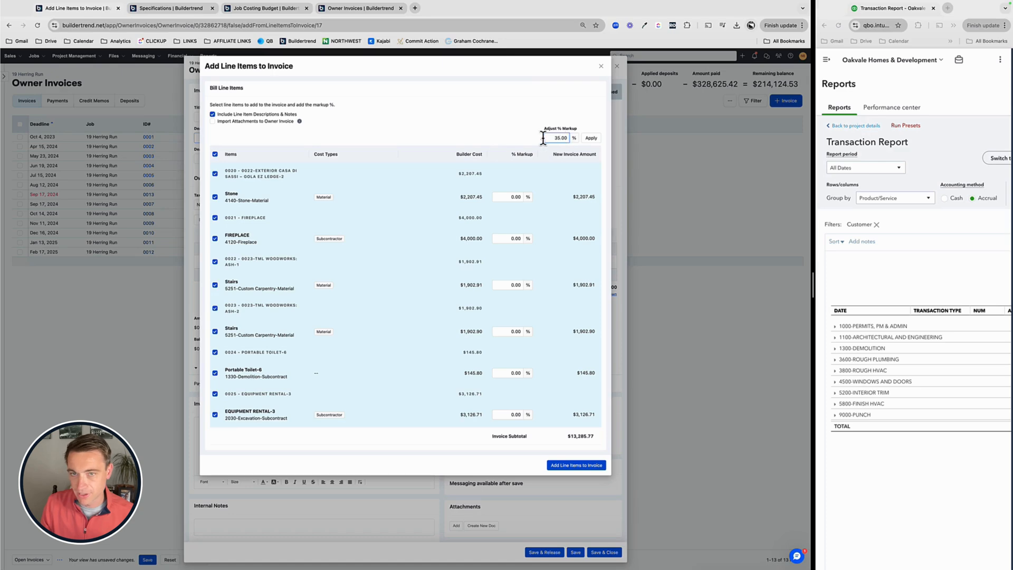
pyautogui.moveTo(299, 121)
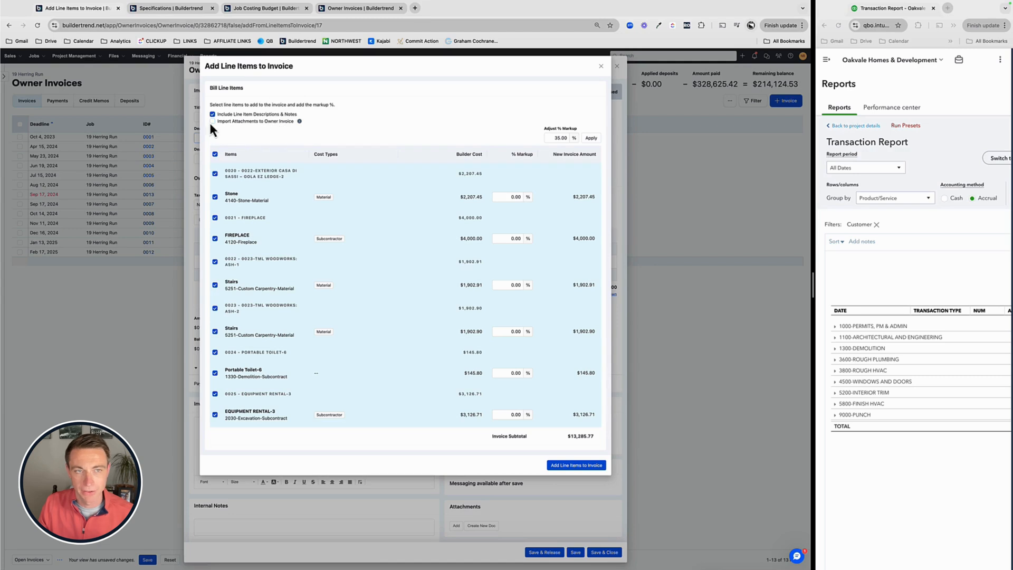
pyautogui.click(212, 121)
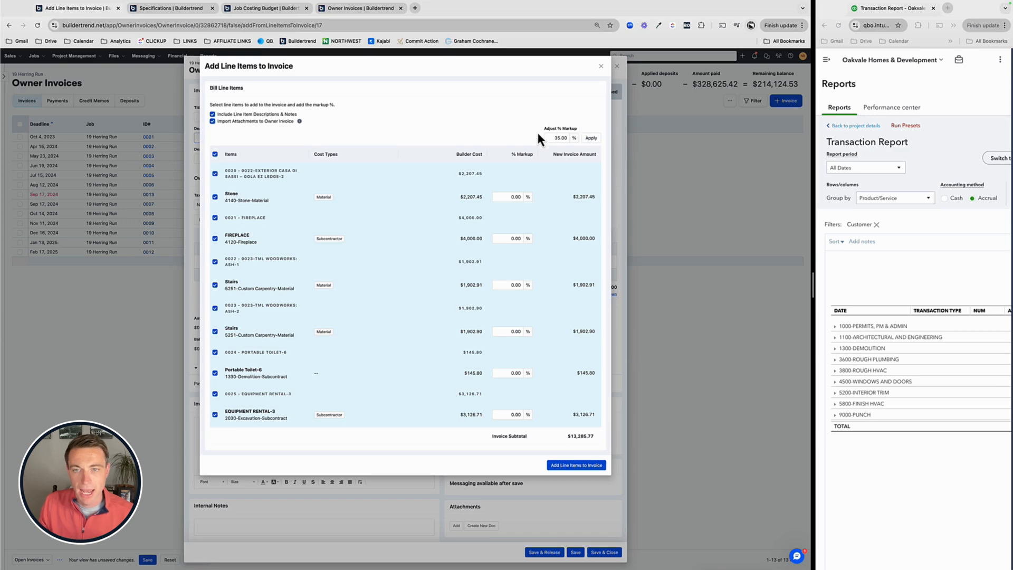
pyautogui.moveTo(419, 284)
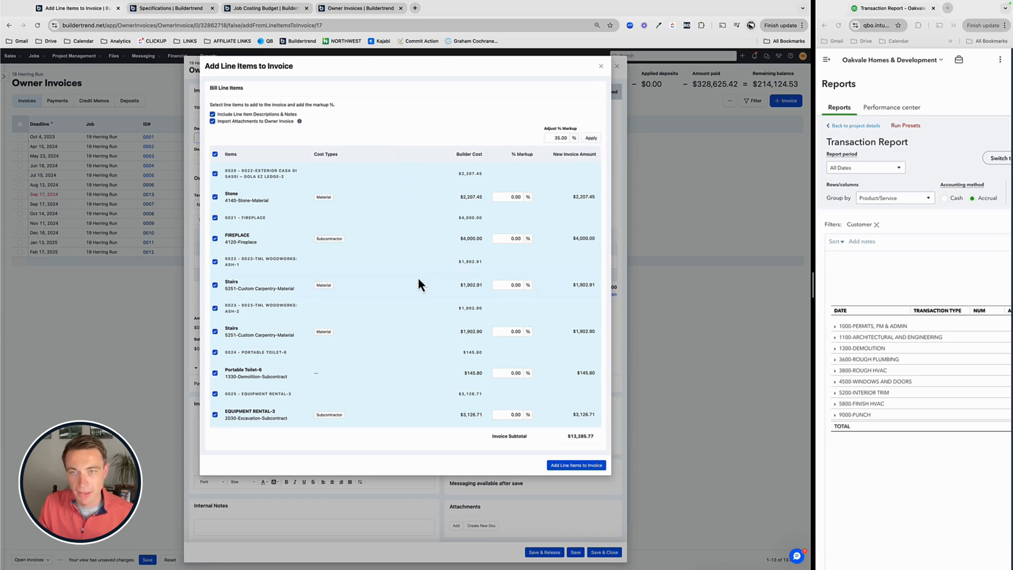
# Apply the 35% markup to all bills and add them, bringing owner price to $17,935.80
pyautogui.click(214, 155)
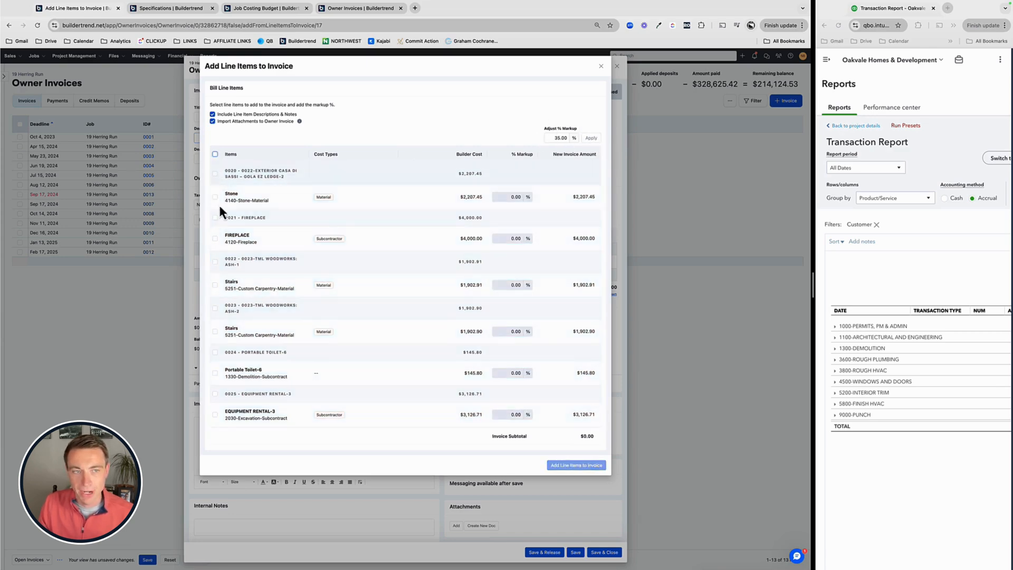
pyautogui.click(216, 197)
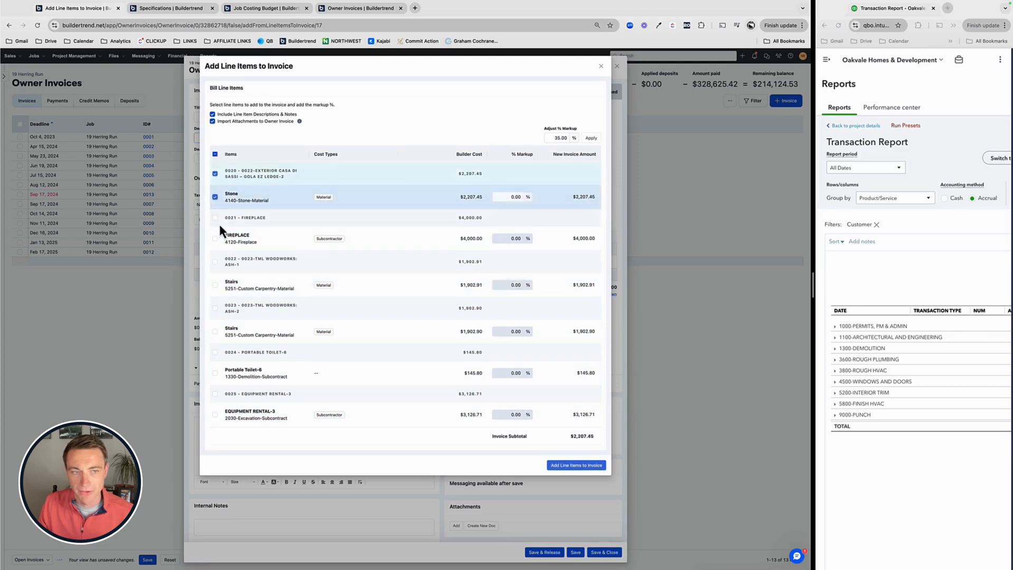
pyautogui.click(214, 218)
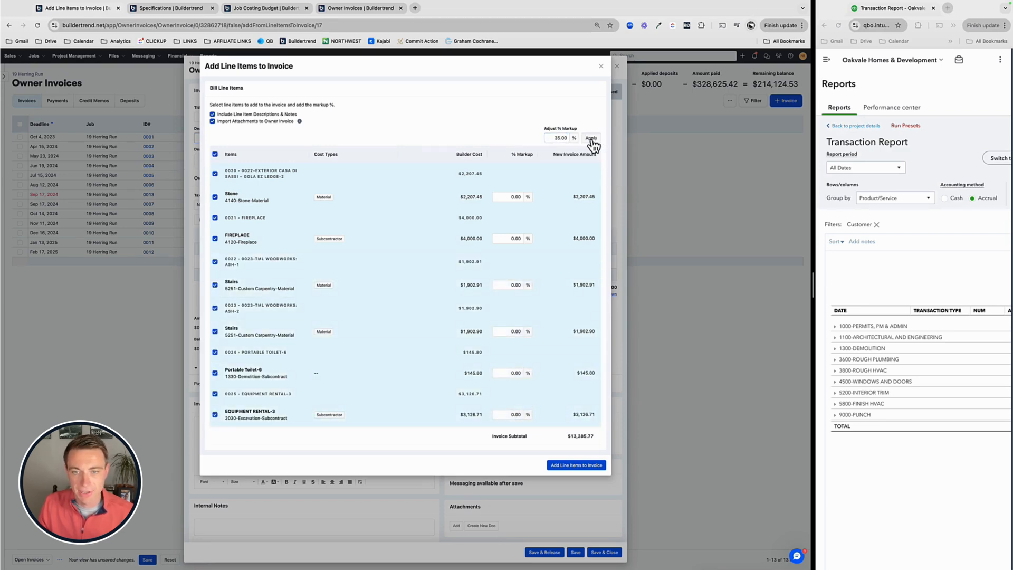
pyautogui.click(590, 138)
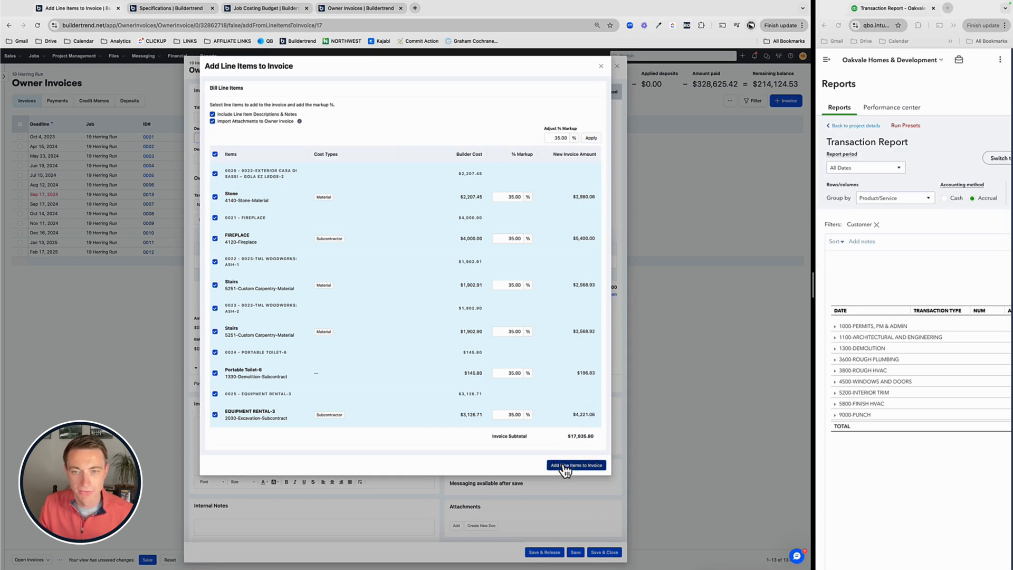
pyautogui.click(575, 465)
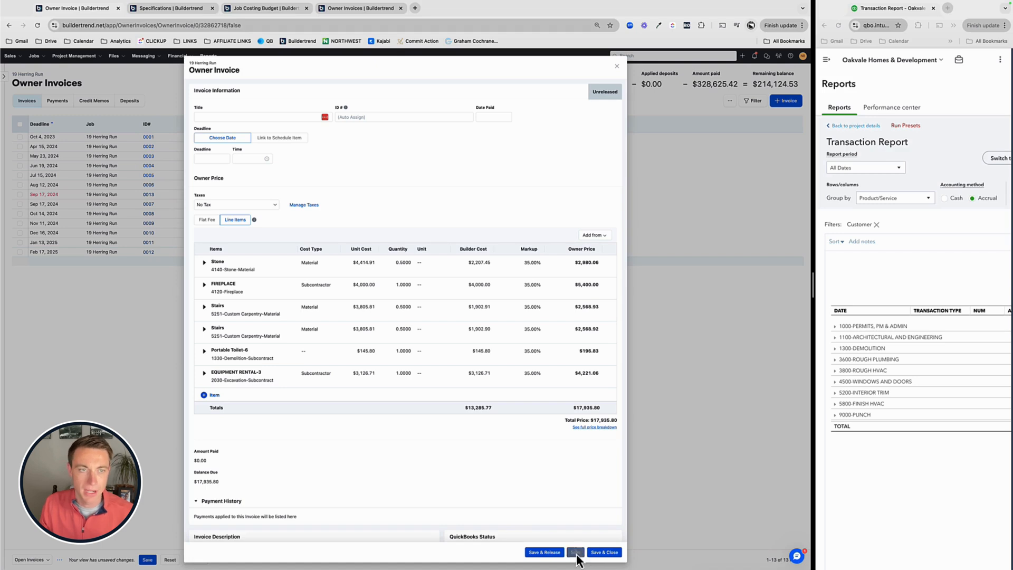
# Save the owner invoice as #0014 and show the sources for adding more line items
pyautogui.click(574, 552)
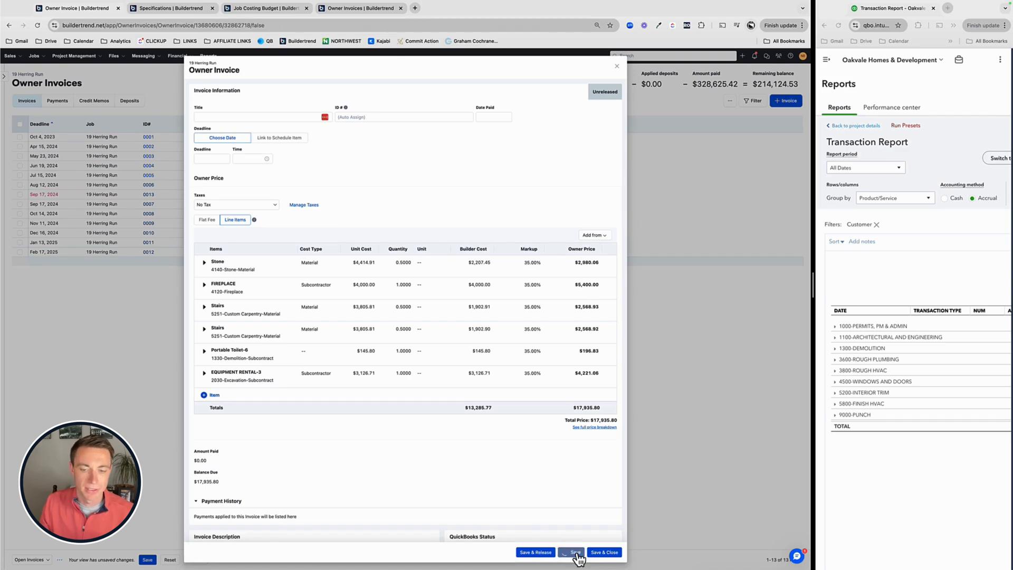
pyautogui.click(571, 552)
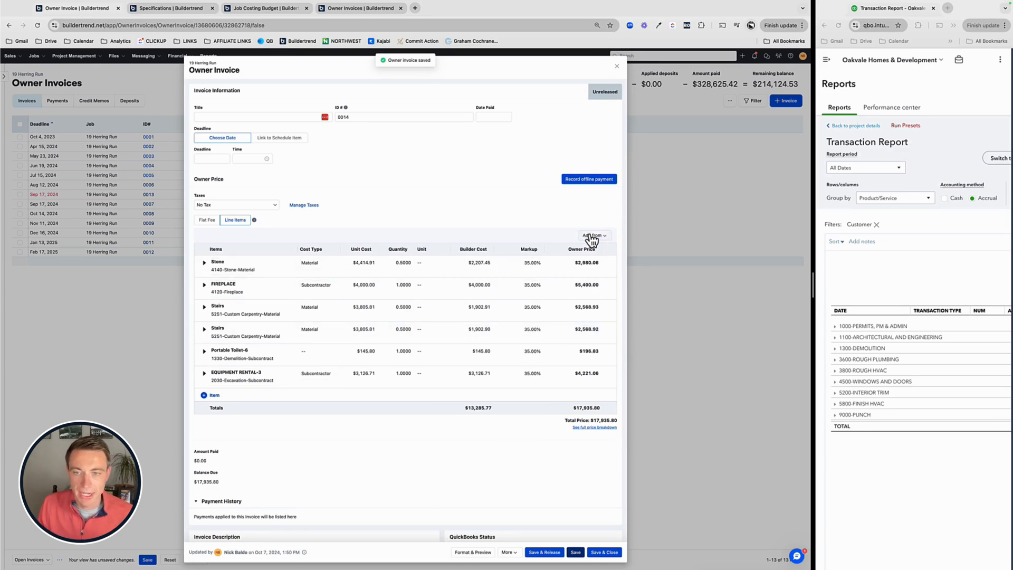
pyautogui.click(592, 234)
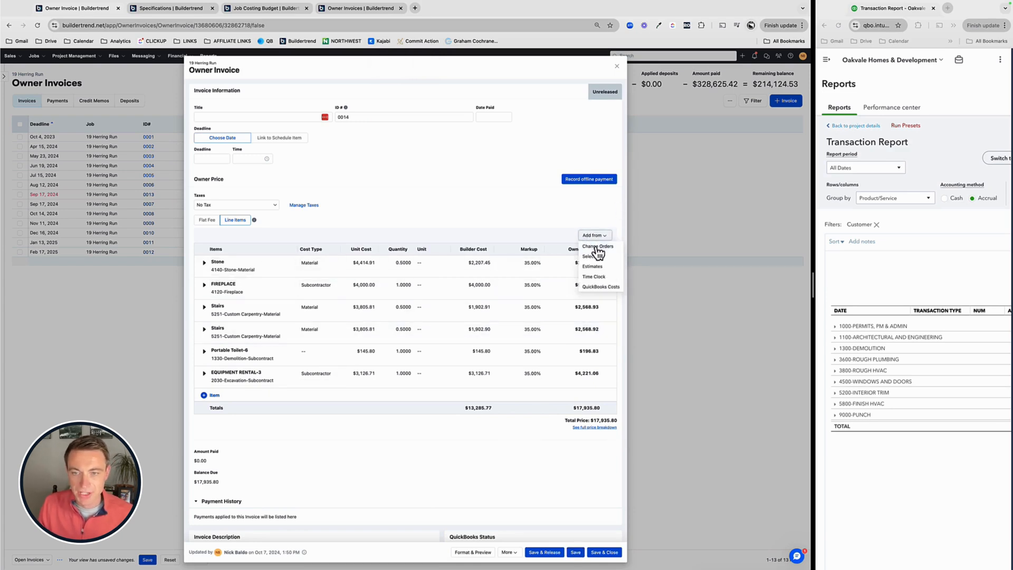
pyautogui.moveTo(593, 276)
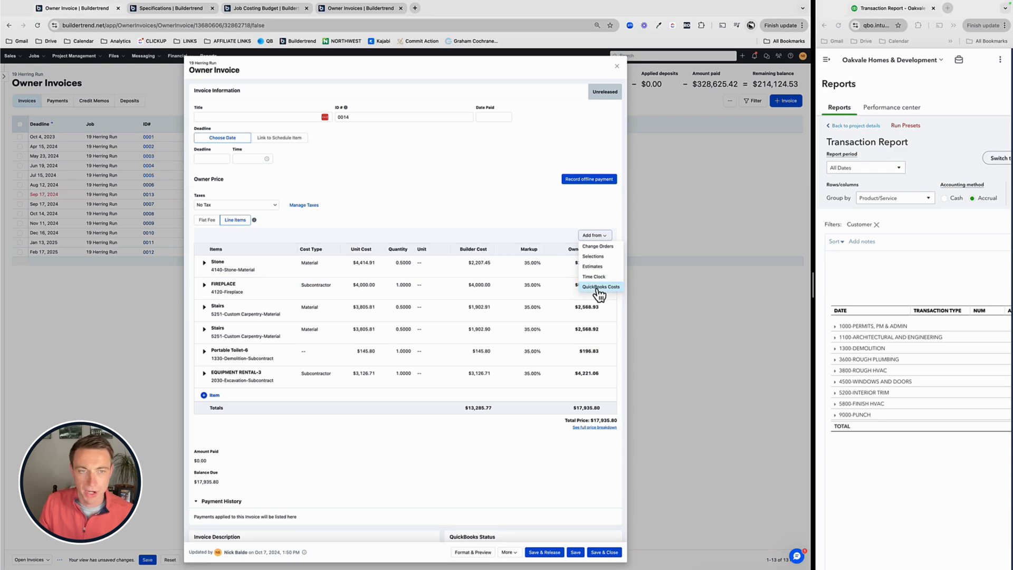
# Add all QuickBooks cost lines at 35% markup, raising the invoice total to $40,037.76
pyautogui.click(601, 286)
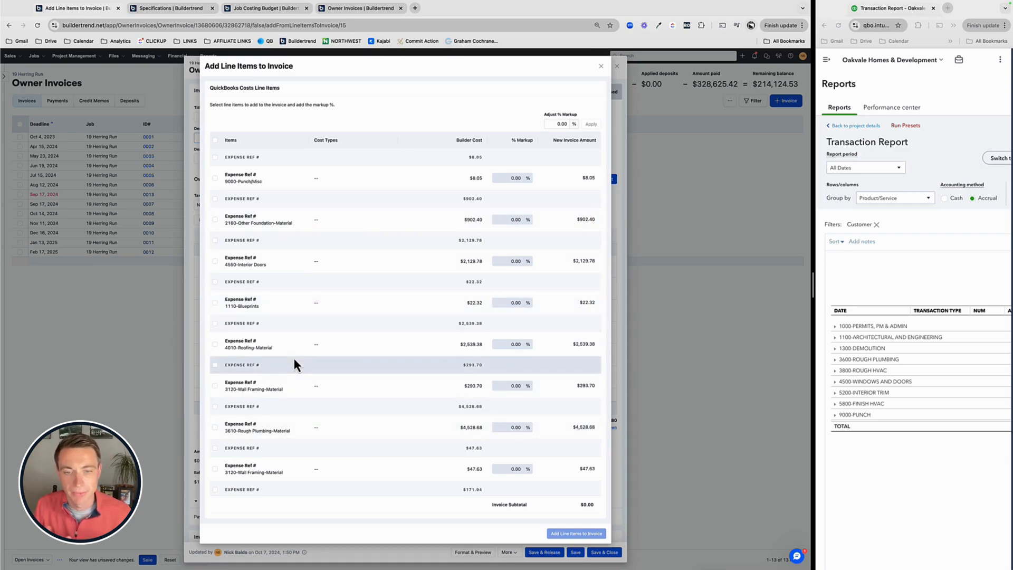
pyautogui.scroll(-3)
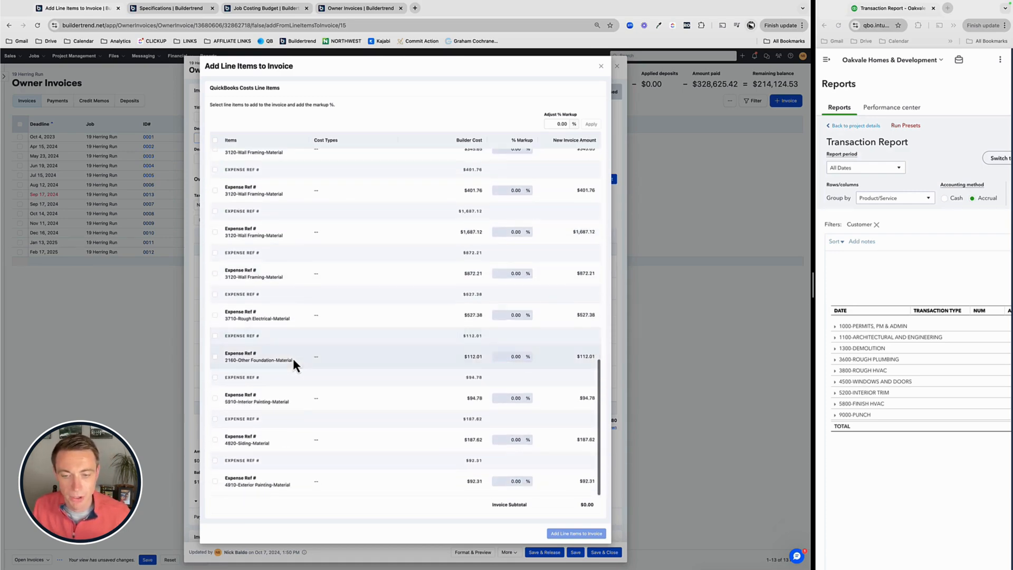
pyautogui.scroll(-3)
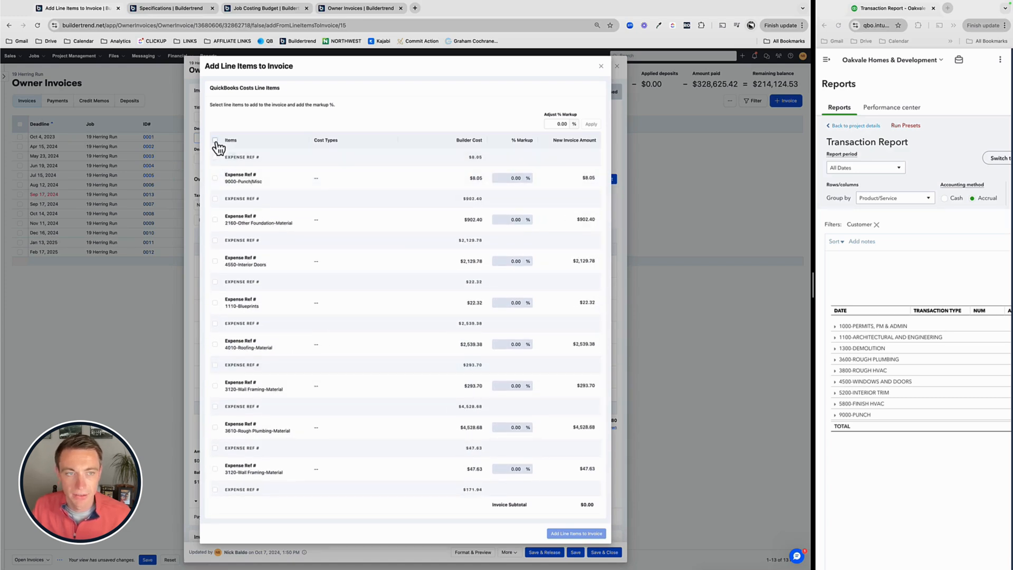
pyautogui.click(215, 140)
pyautogui.write('35')
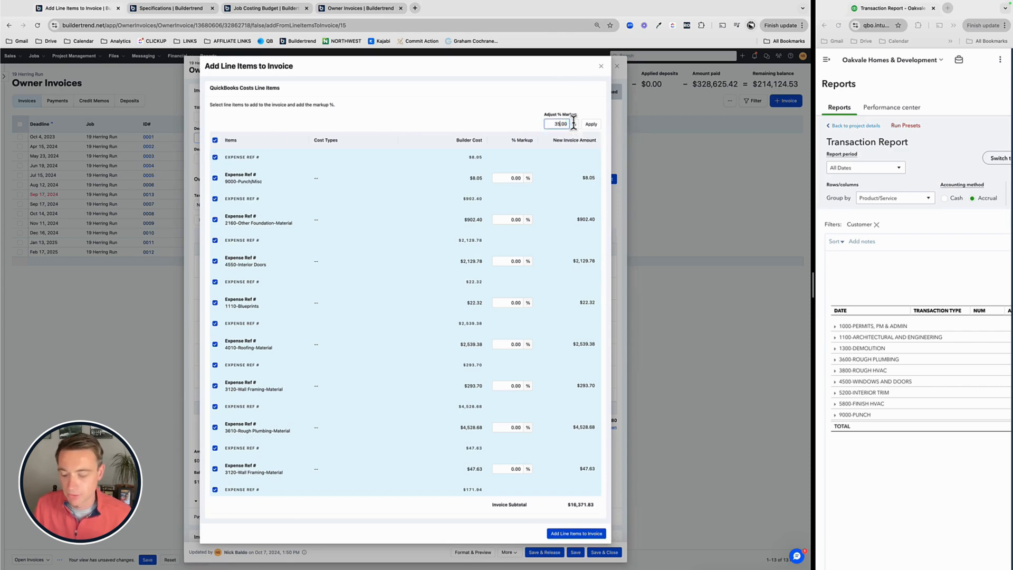
pyautogui.click(590, 124)
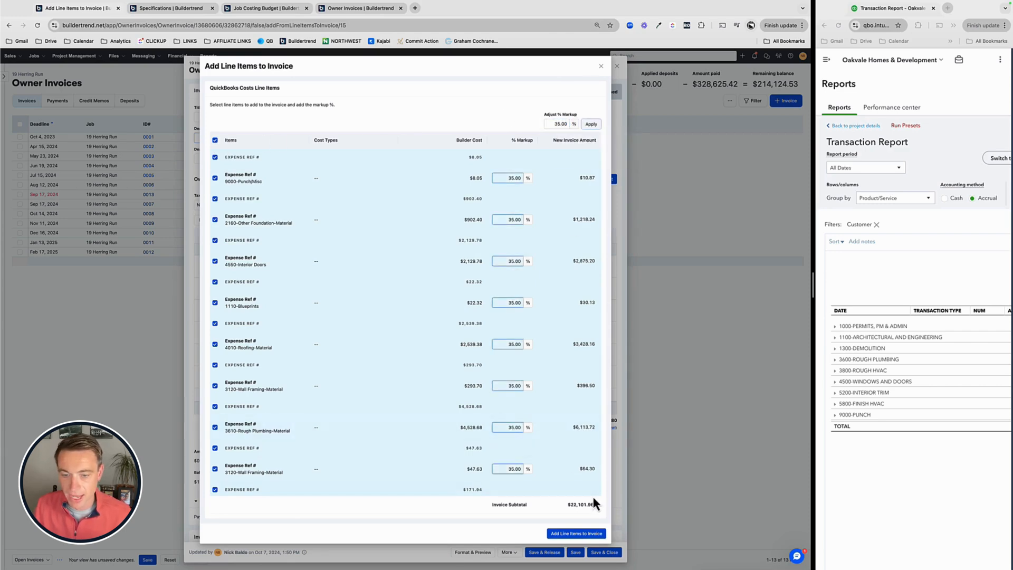
pyautogui.click(576, 533)
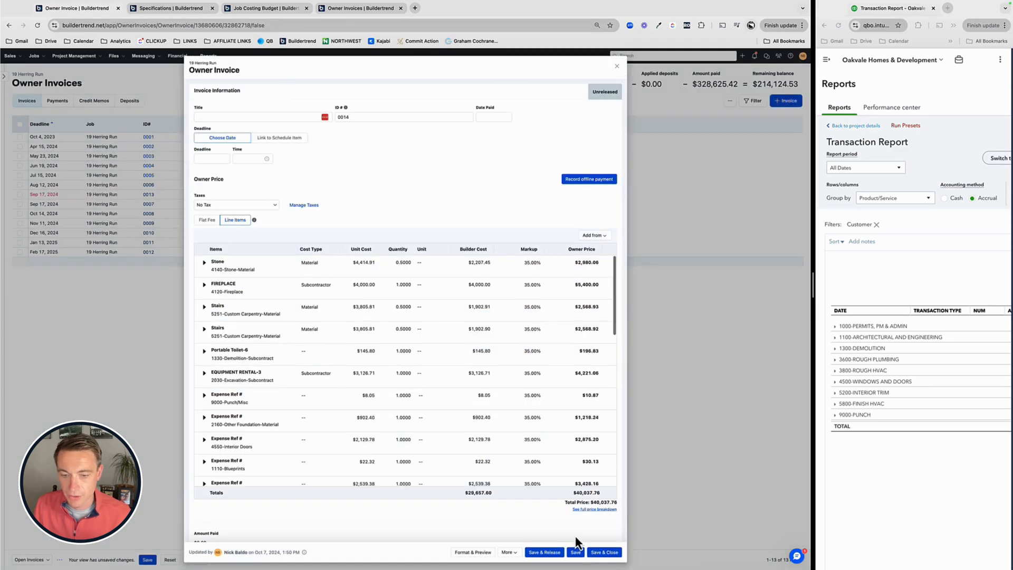
pyautogui.moveTo(575, 556)
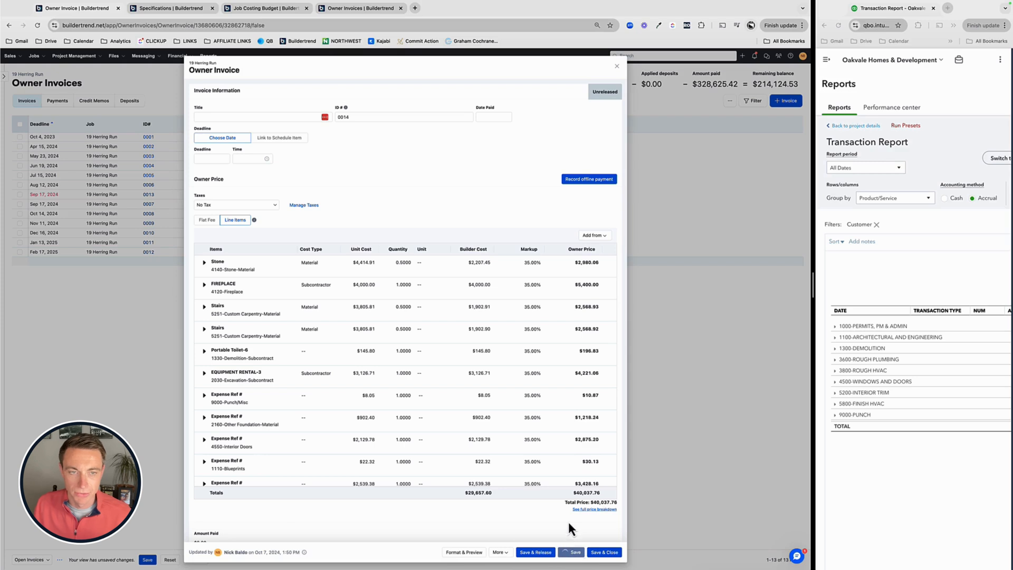
# Close invoice #0014, leaving it Unreleased at $40,037.76 in the Owner Invoices list
pyautogui.click(592, 235)
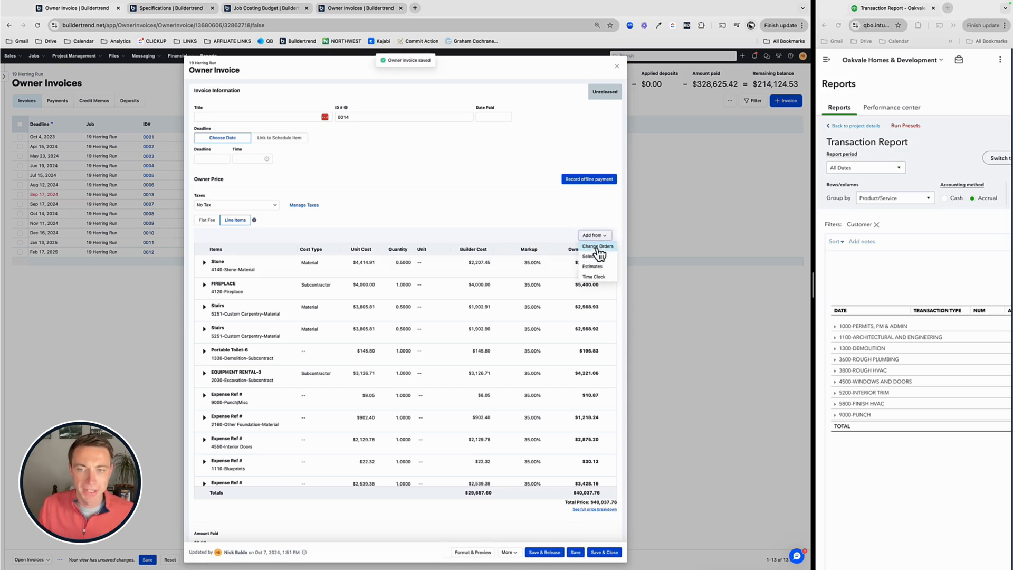
pyautogui.moveTo(524, 231)
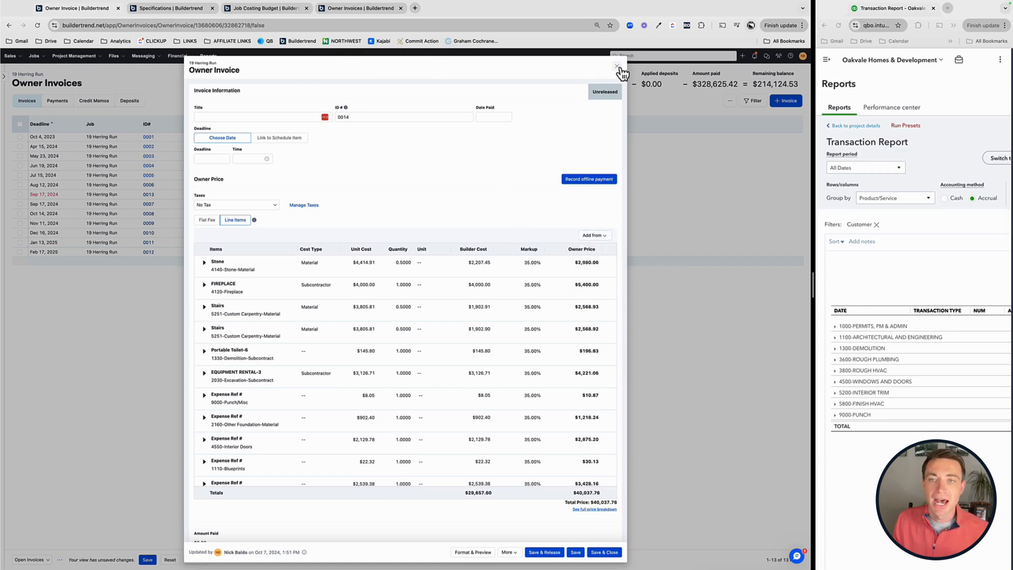
pyautogui.click(618, 70)
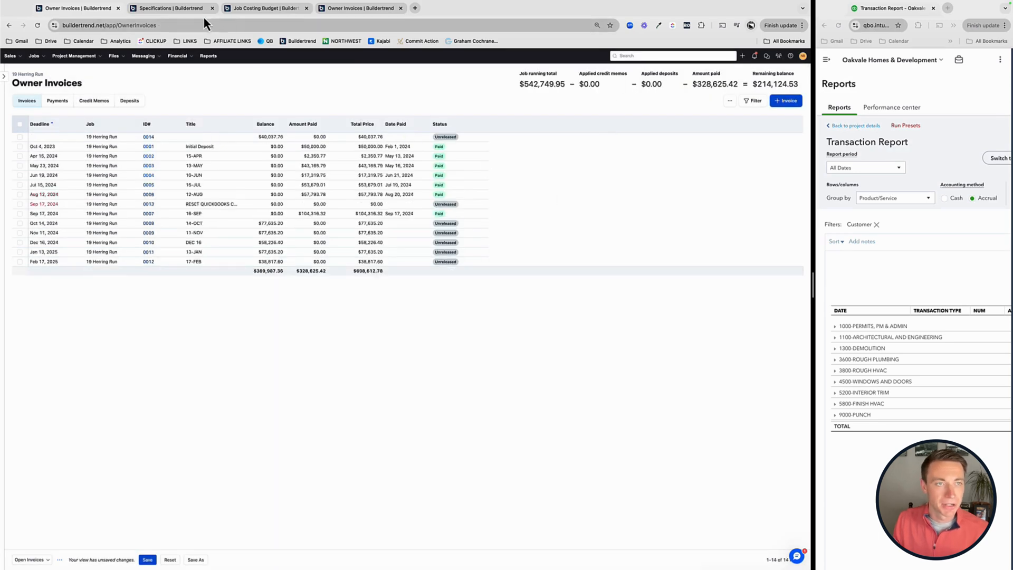
# Review the Herring Run job costing budget columns before moving to The Swan's owner invoices
pyautogui.click(265, 8)
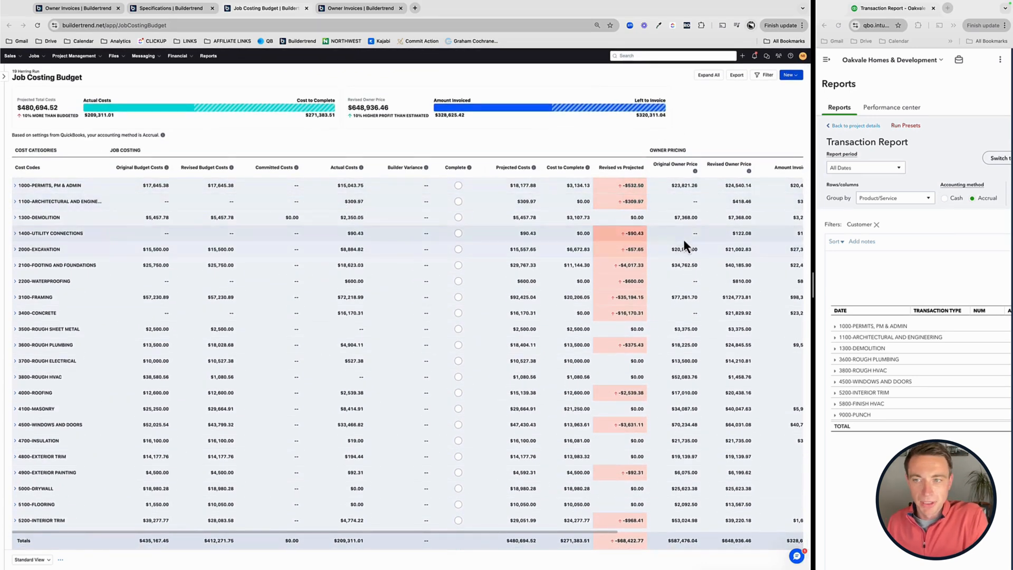
pyautogui.hscroll(3)
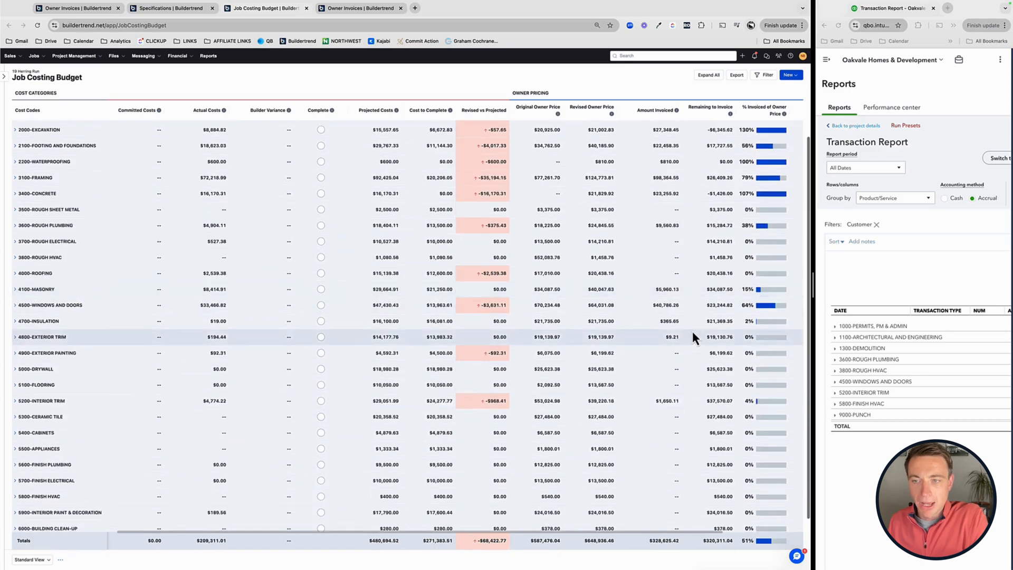
pyautogui.scroll(-3)
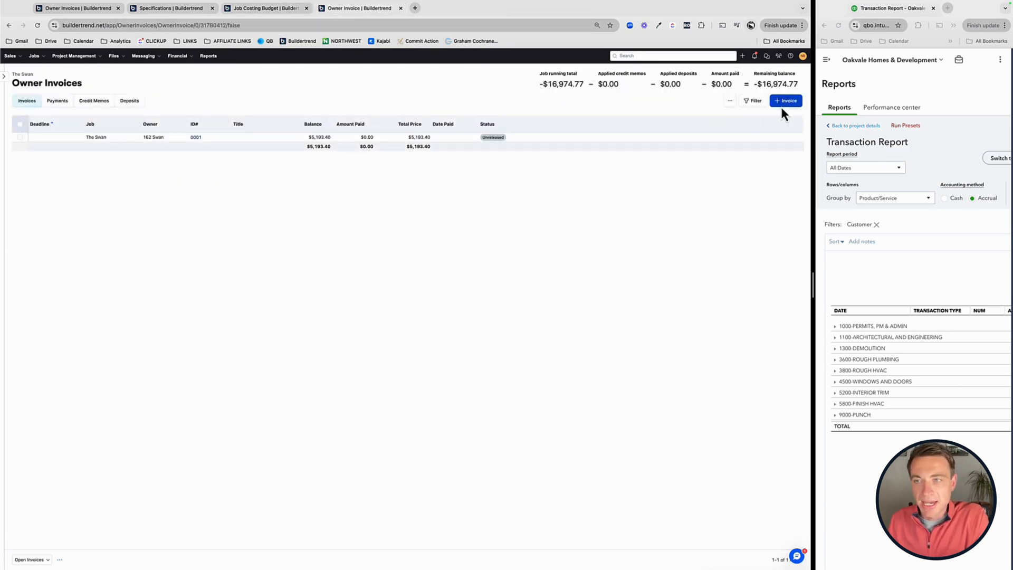
# Start a blank owner invoice for The Swan, then go to the 19 Herring Run specifications list
pyautogui.click(785, 100)
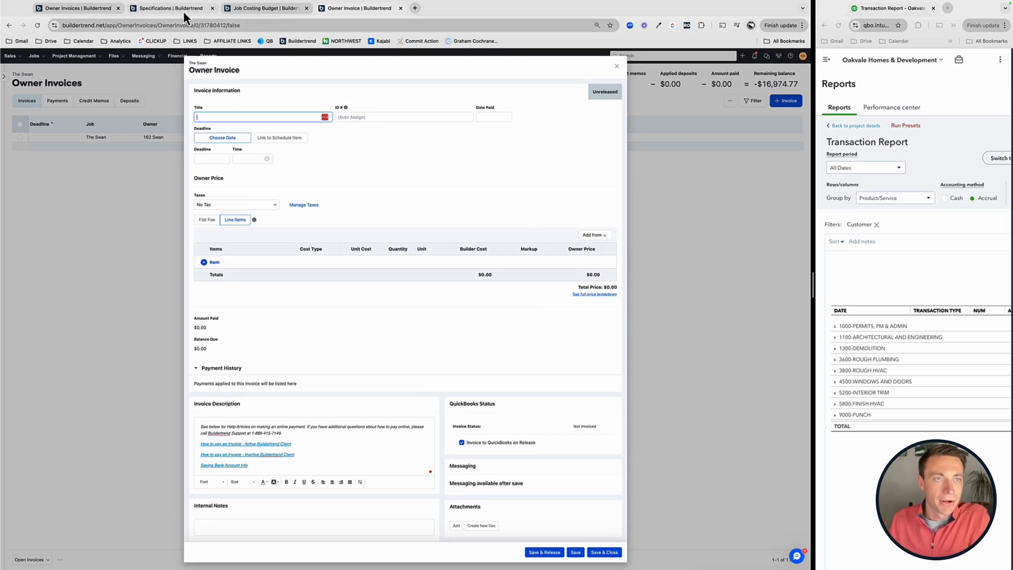
pyautogui.click(171, 7)
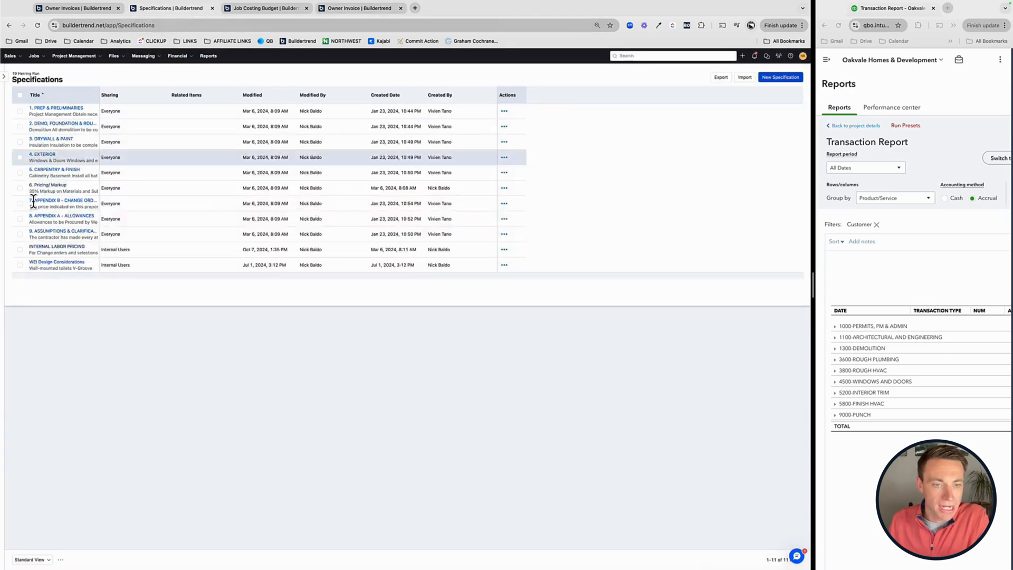
# Check the Internal Labor Pricing rates again and return to The Swan's blank owner invoice
pyautogui.click(56, 246)
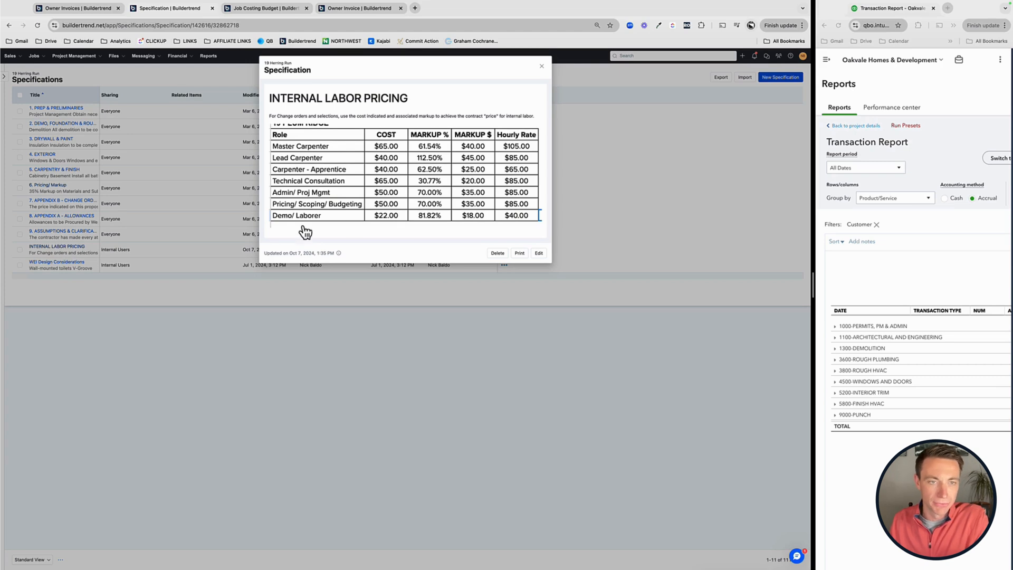
pyautogui.moveTo(349, 208)
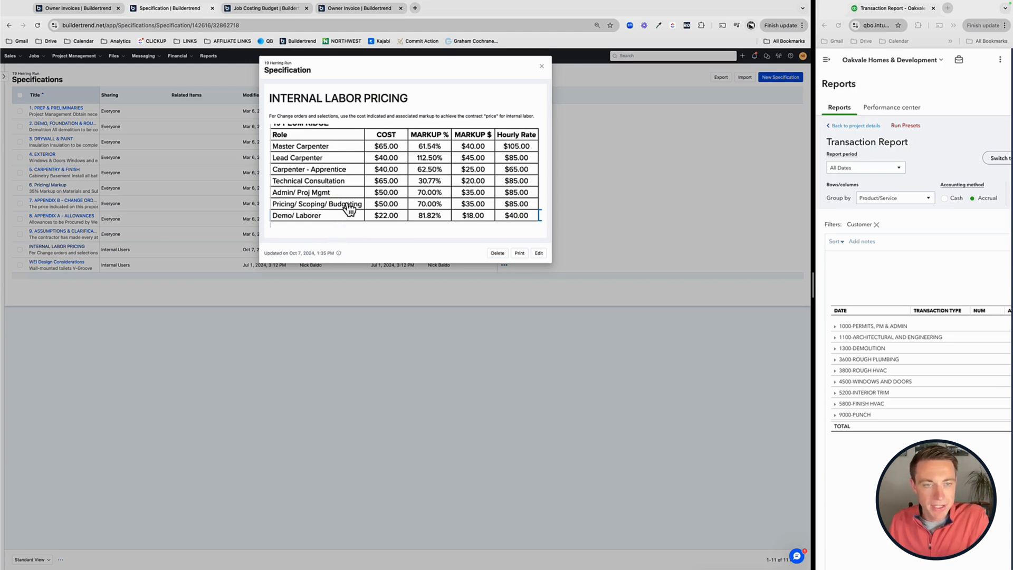
pyautogui.moveTo(291, 212)
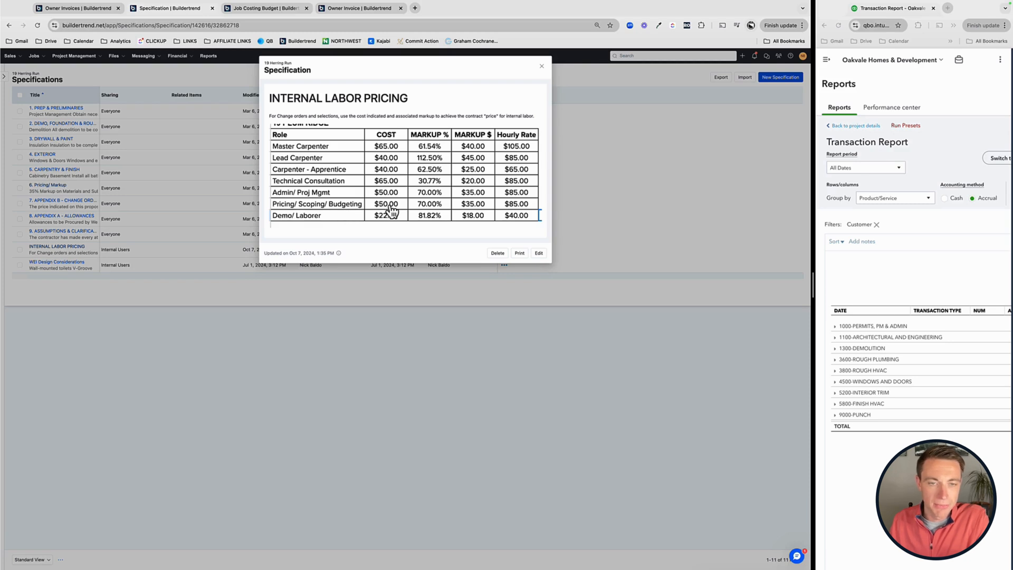
pyautogui.moveTo(394, 214)
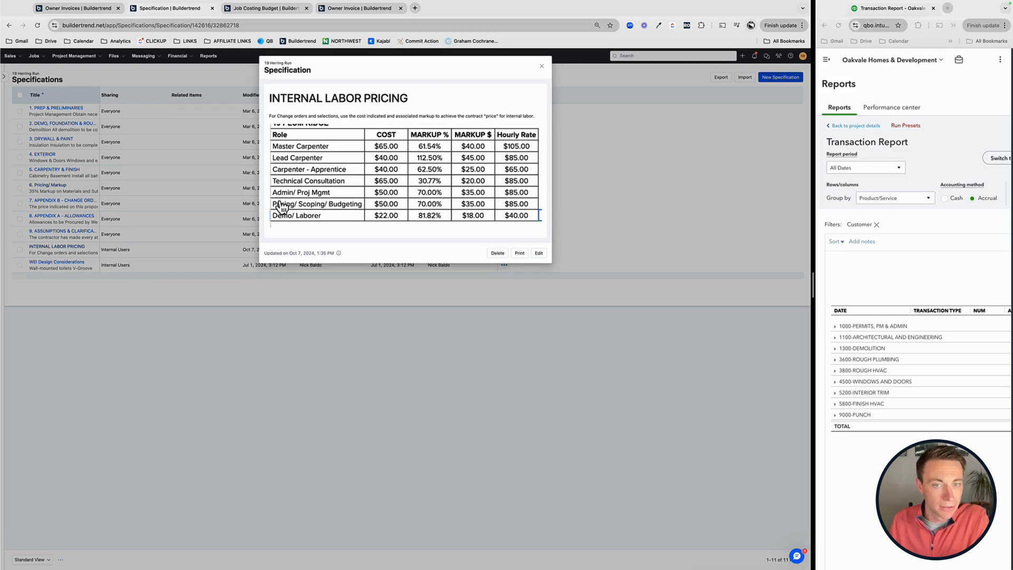
pyautogui.click(359, 8)
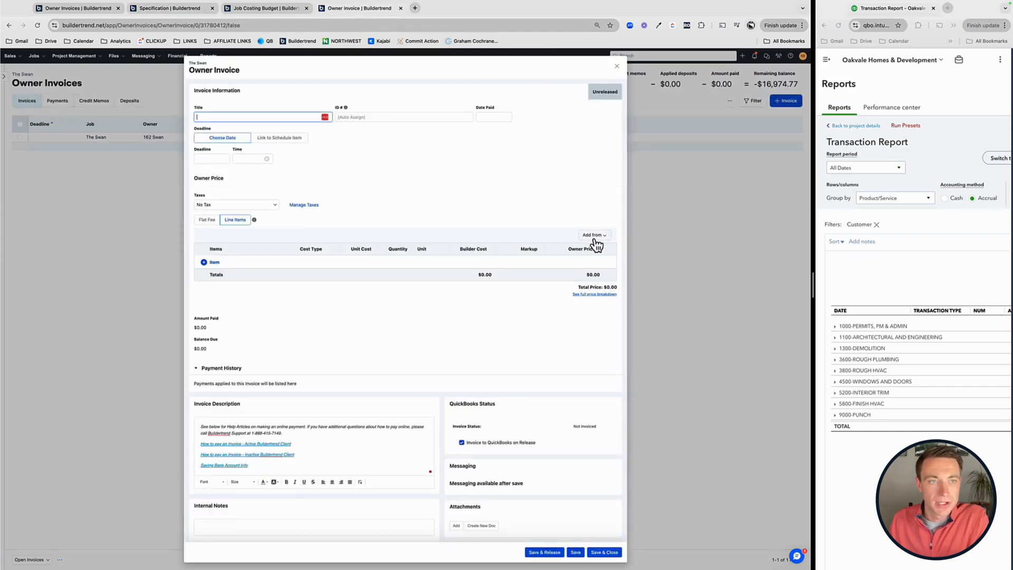
# Pull in time clock entries and tick the Aug 22, Aug 20 and Jul 28 labor rows
pyautogui.click(592, 234)
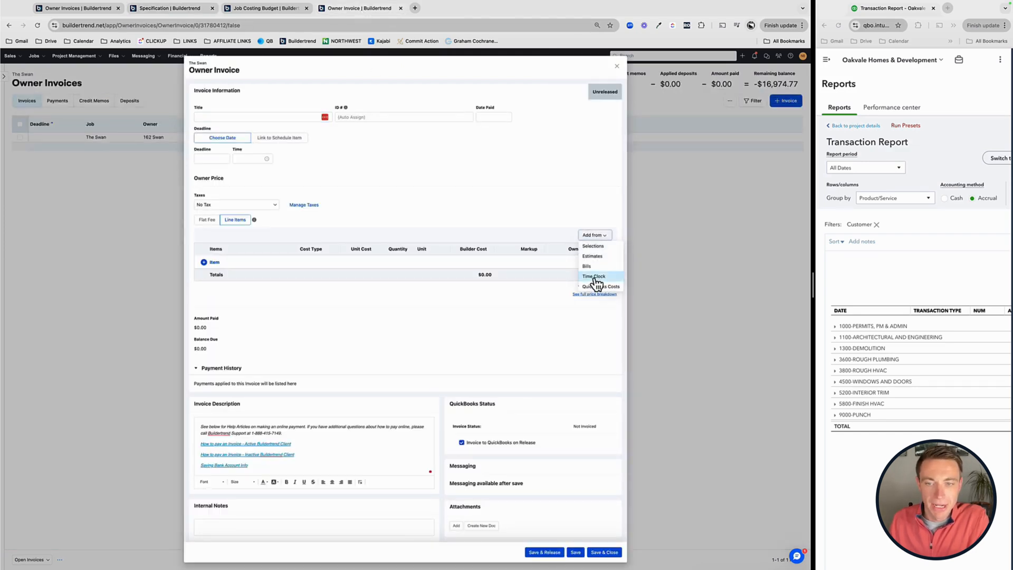
pyautogui.click(593, 275)
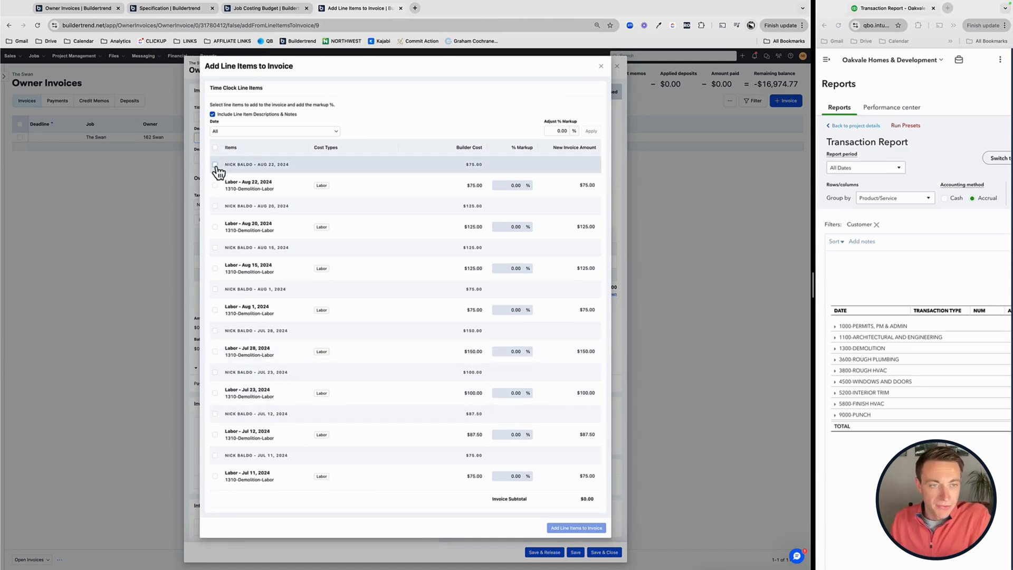
pyautogui.click(214, 165)
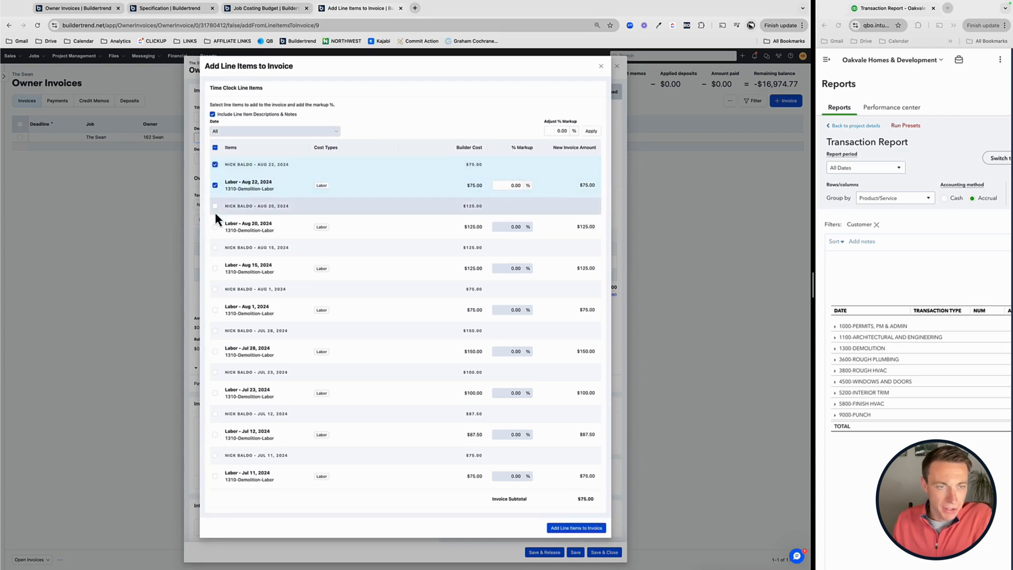
pyautogui.click(214, 289)
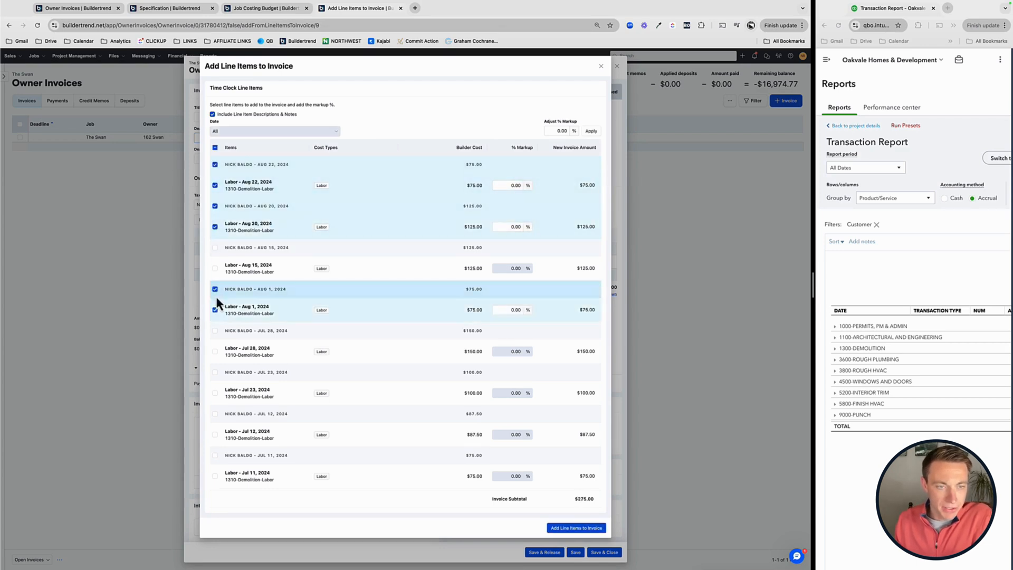
pyautogui.click(214, 331)
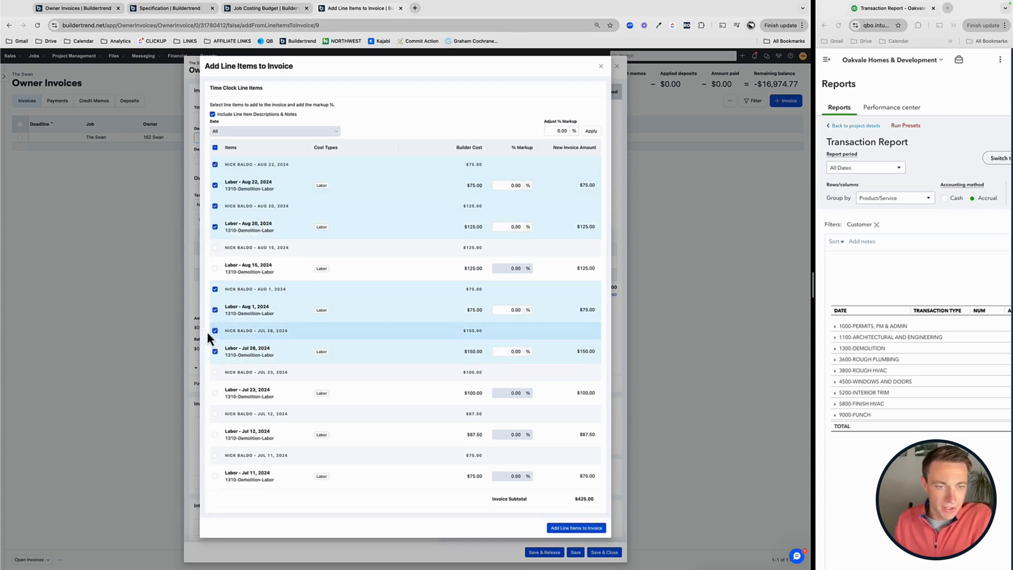
# Check the labor pricing spec, try a 70% markup, then clear all entry selections
pyautogui.click(265, 7)
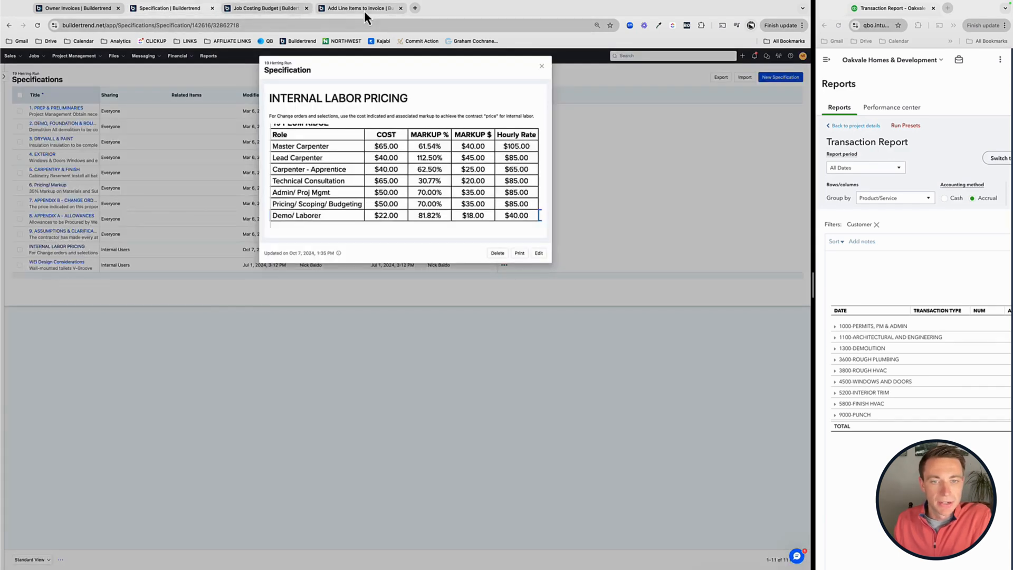
pyautogui.click(361, 7)
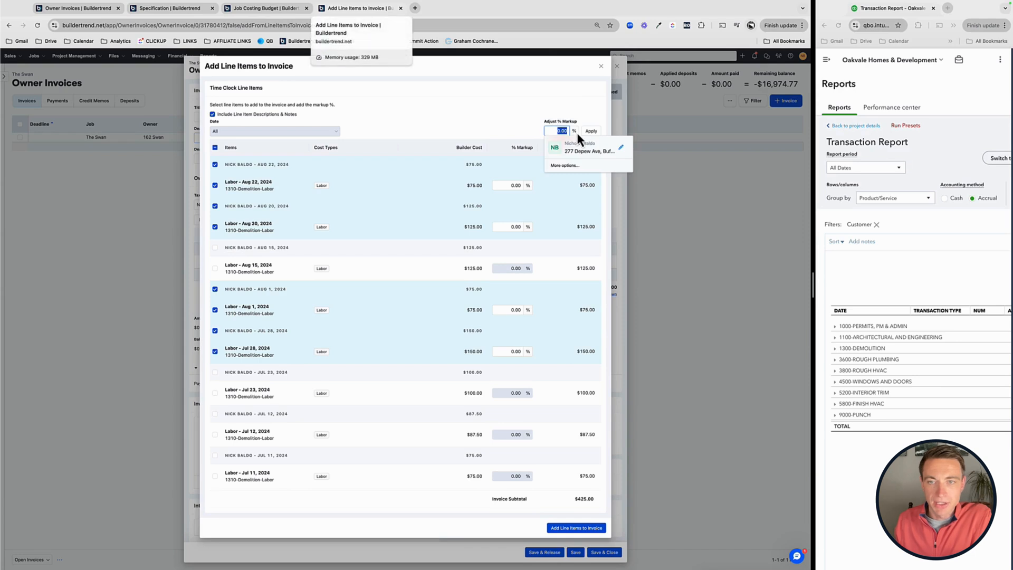
pyautogui.click(590, 131)
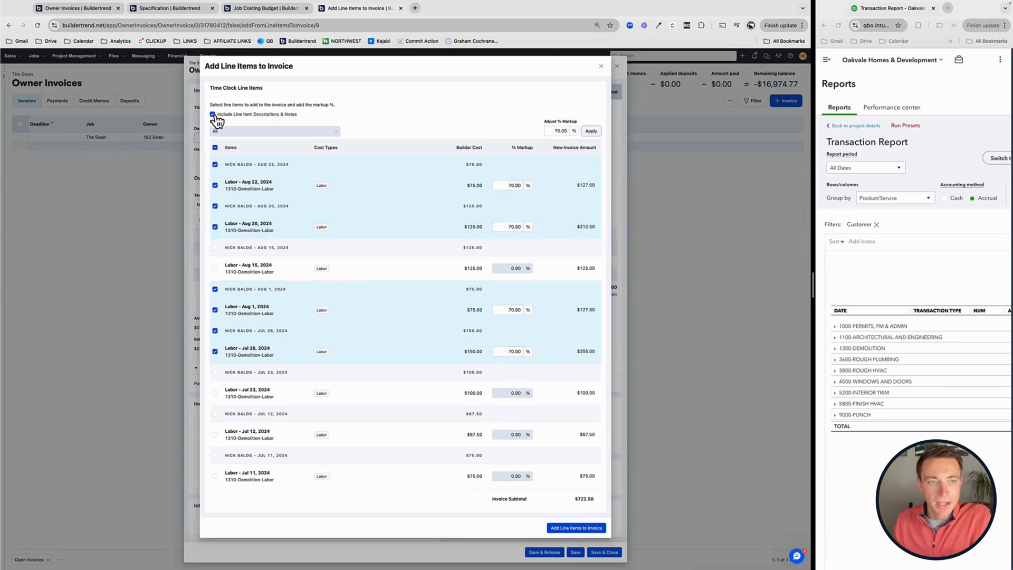
pyautogui.click(214, 147)
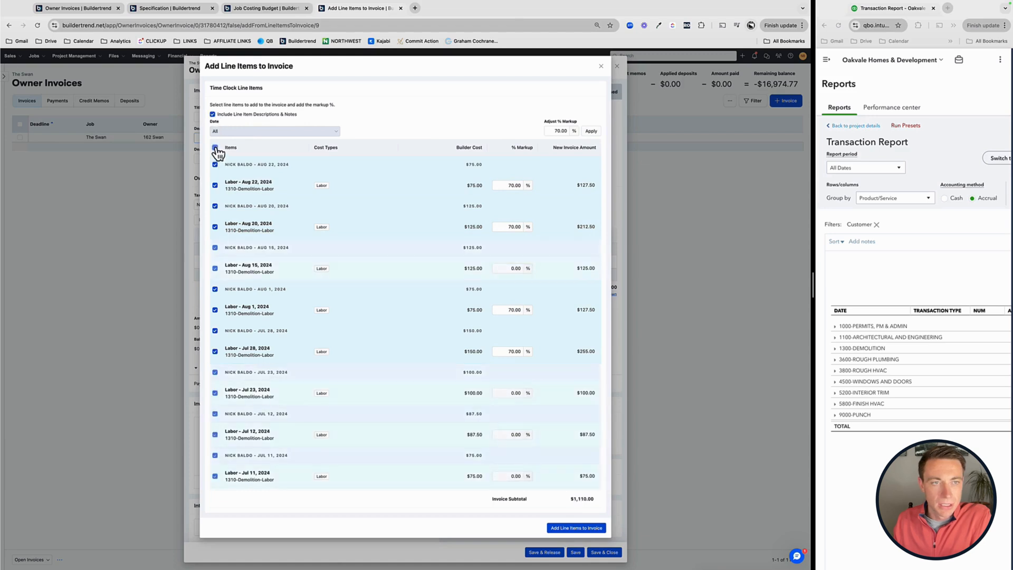
pyautogui.click(215, 147)
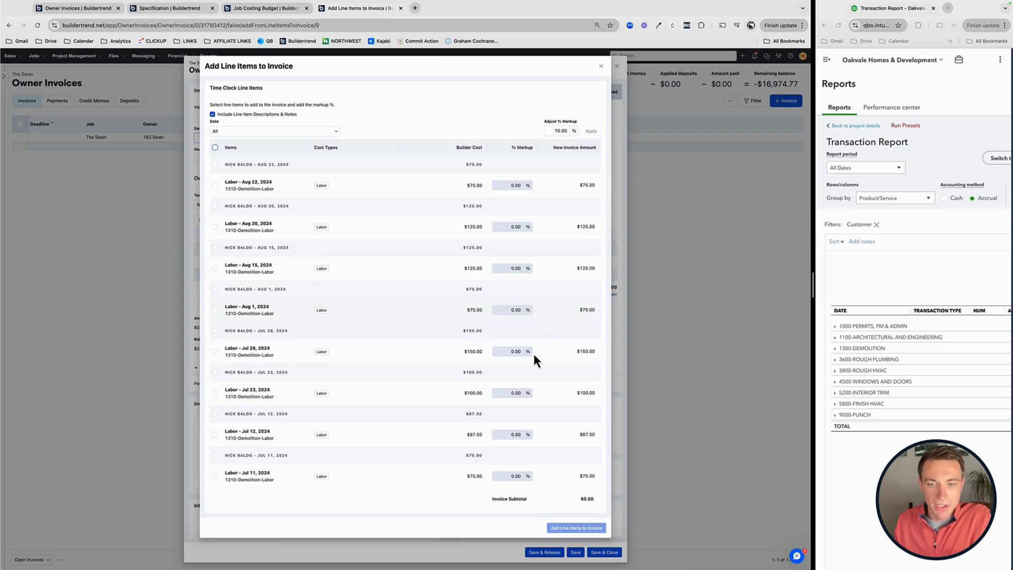
# Reselect the labor entries and apply a 35% markup for a $725.63 subtotal
pyautogui.click(214, 165)
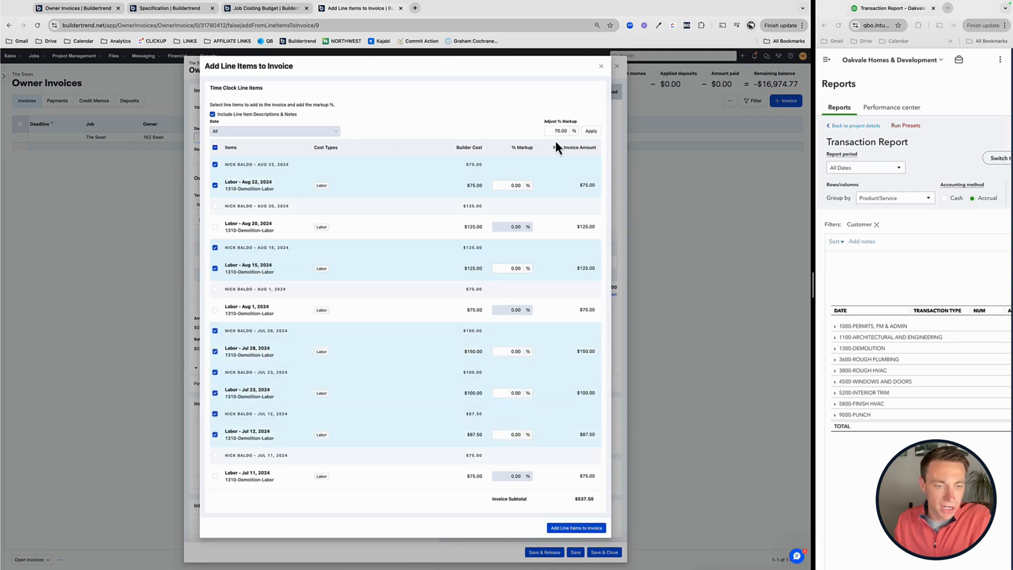
pyautogui.click(559, 131)
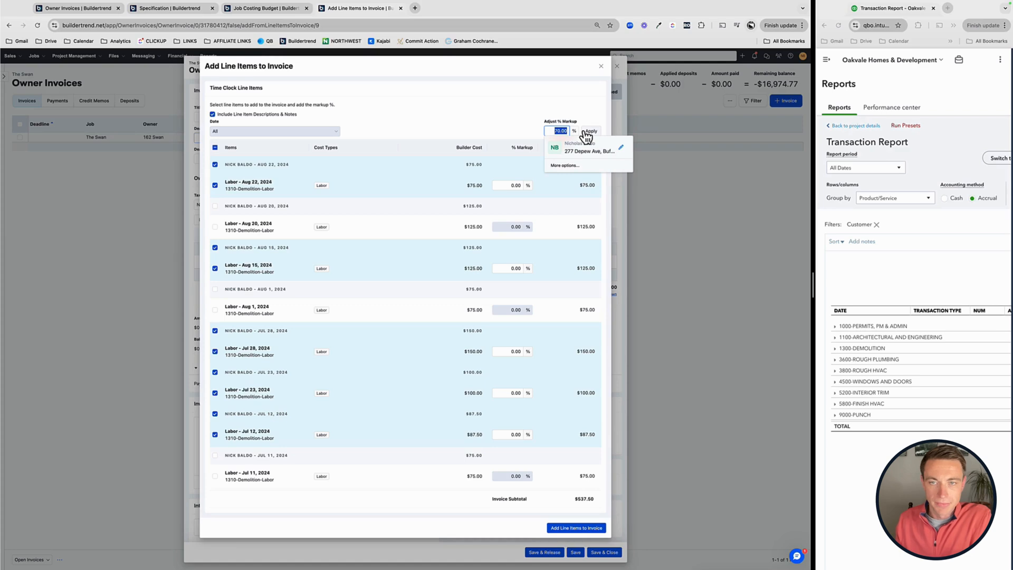
pyautogui.click(589, 131)
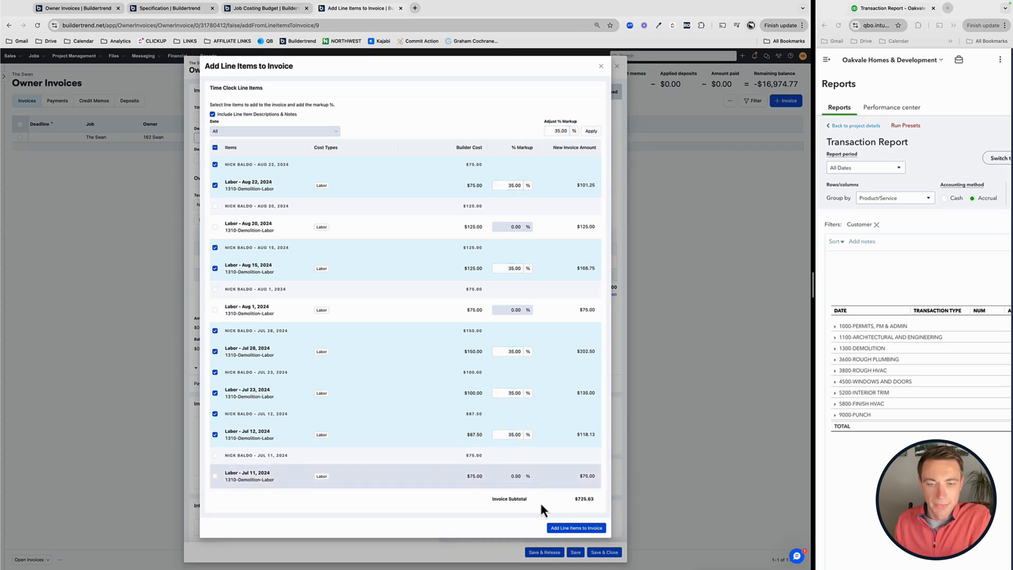
# Add the marked-up labor to the invoice as one stacked 1310-Demolition-Labor line
pyautogui.click(575, 528)
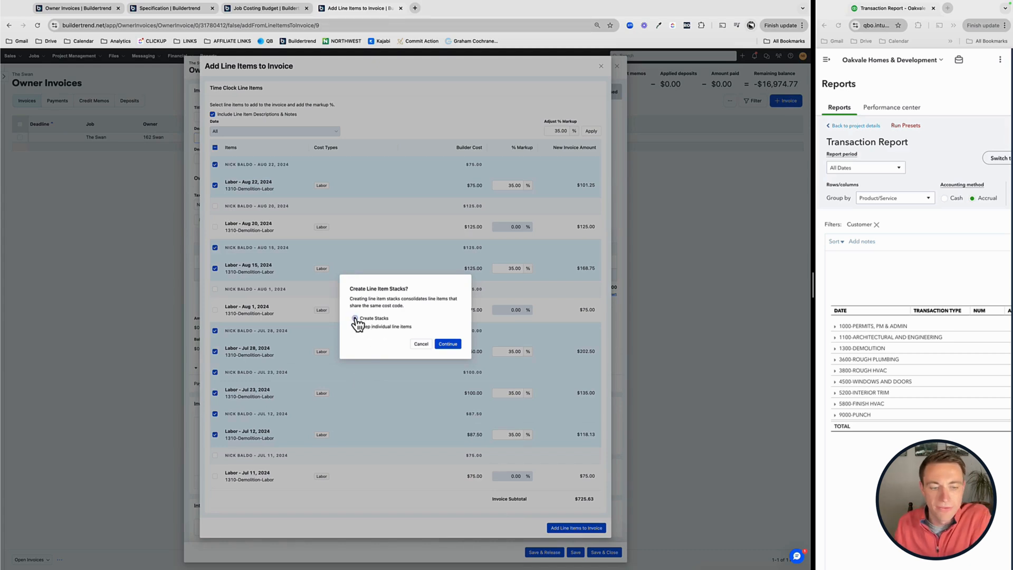
pyautogui.click(355, 318)
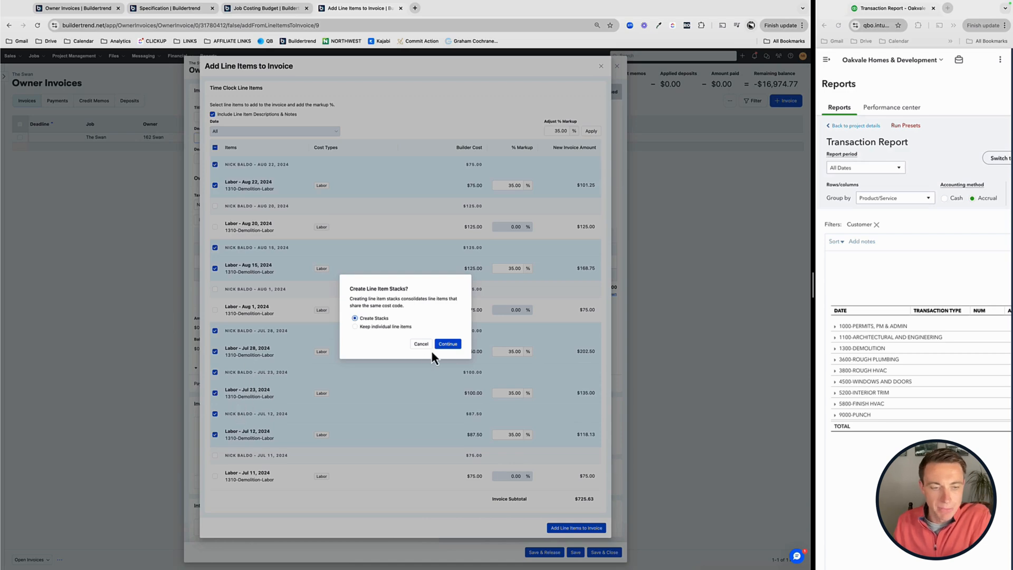
pyautogui.click(447, 343)
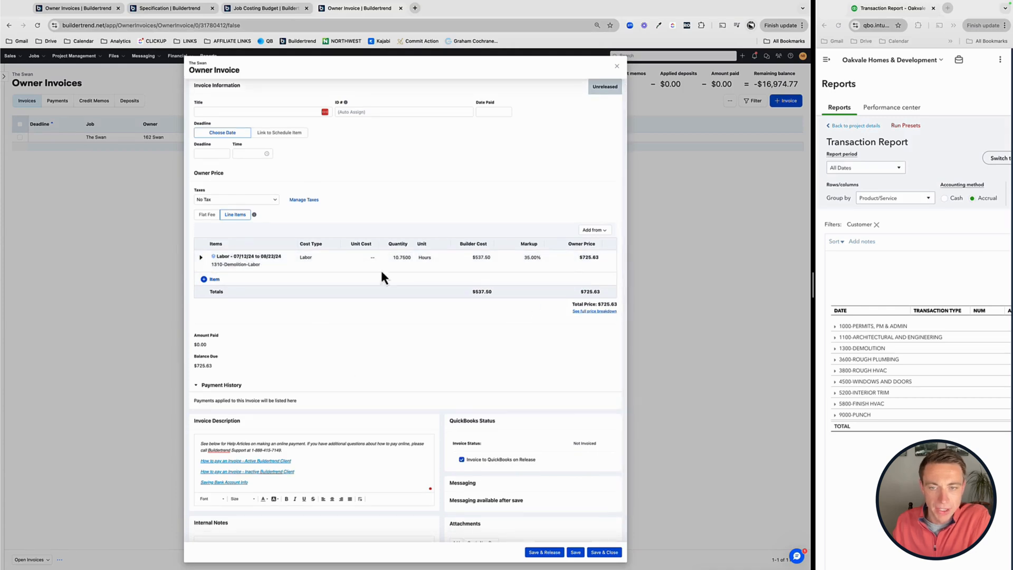
# Pull in the job's QuickBooks costs and apply the markup to every cost line
pyautogui.click(593, 229)
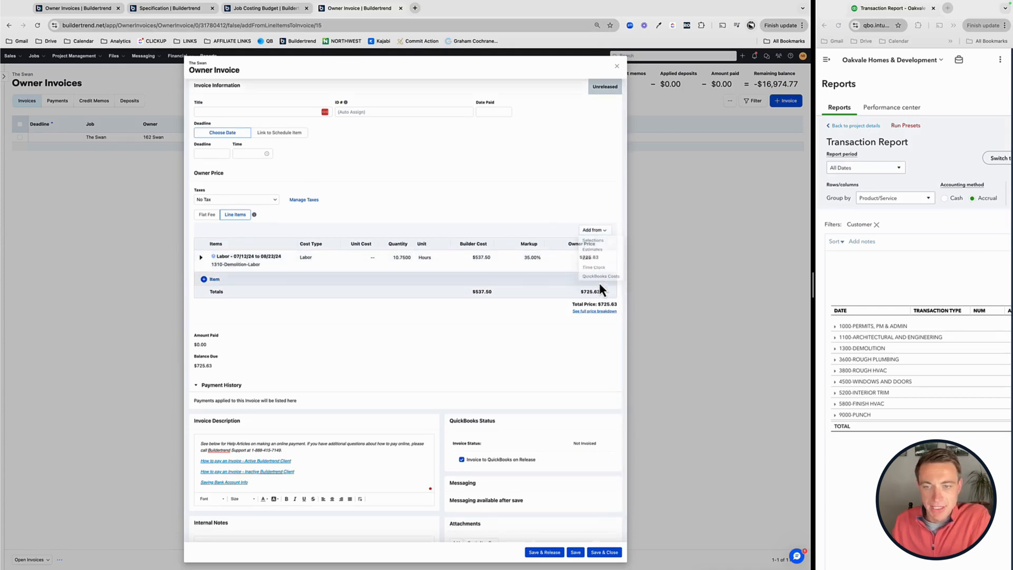
pyautogui.click(600, 276)
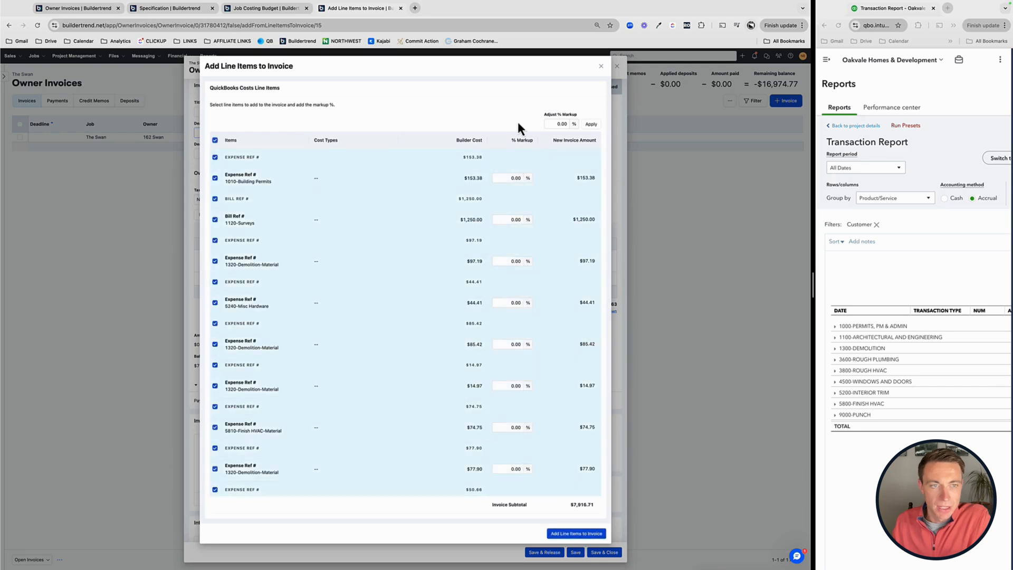
pyautogui.write('30')
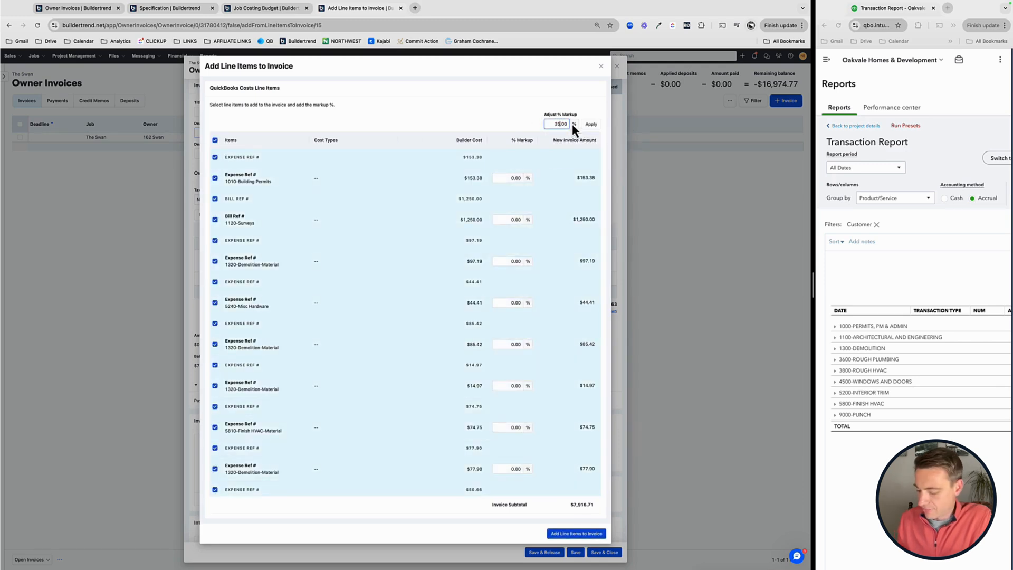
pyautogui.click(589, 123)
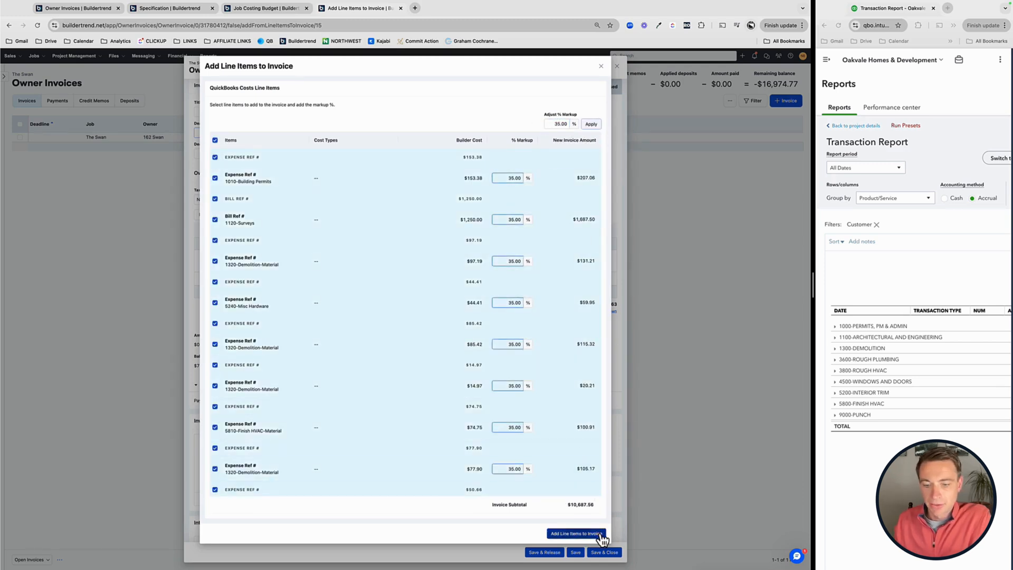
# Add the QuickBooks costs to the invoice and save it as #0002 at $11,413.19
pyautogui.click(574, 533)
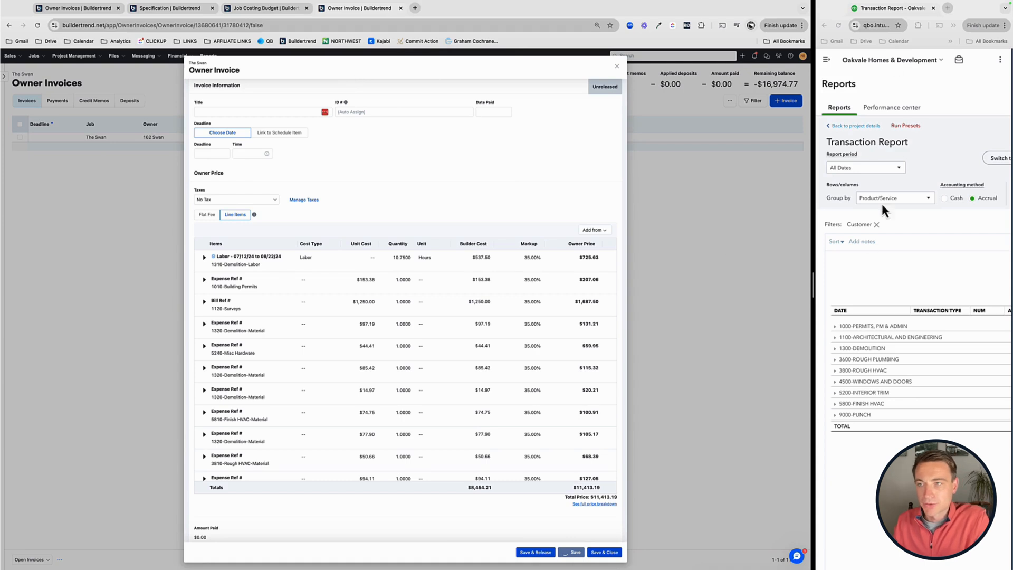
pyautogui.click(570, 552)
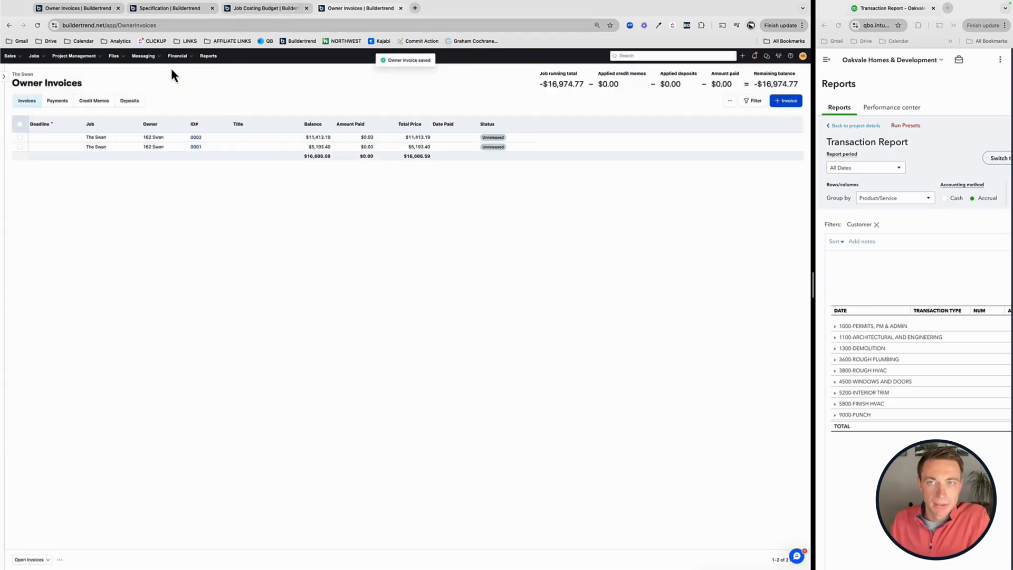
# Show The Swan's job costing budget, viewing and closing its job details
pyautogui.click(178, 55)
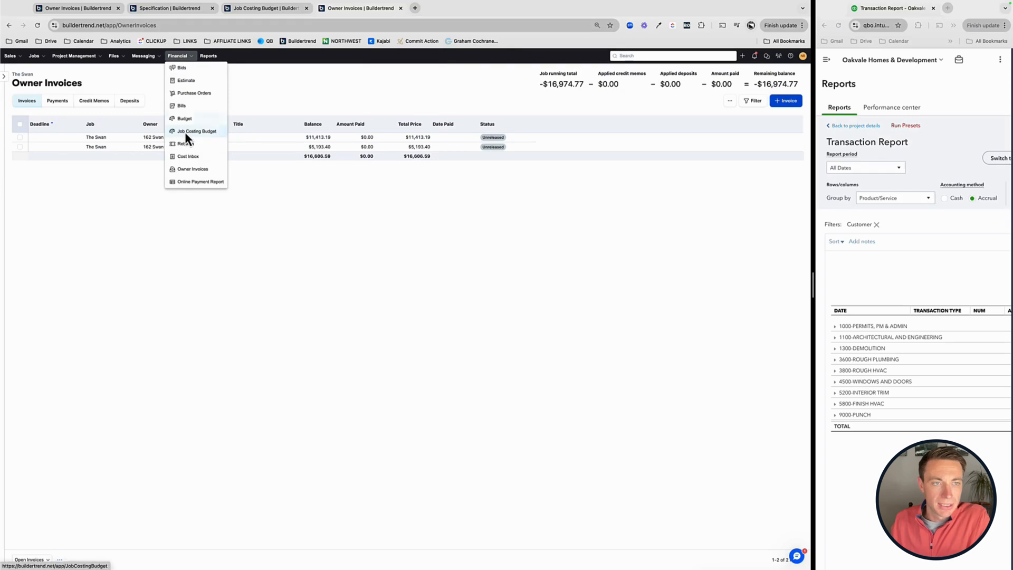
pyautogui.click(197, 131)
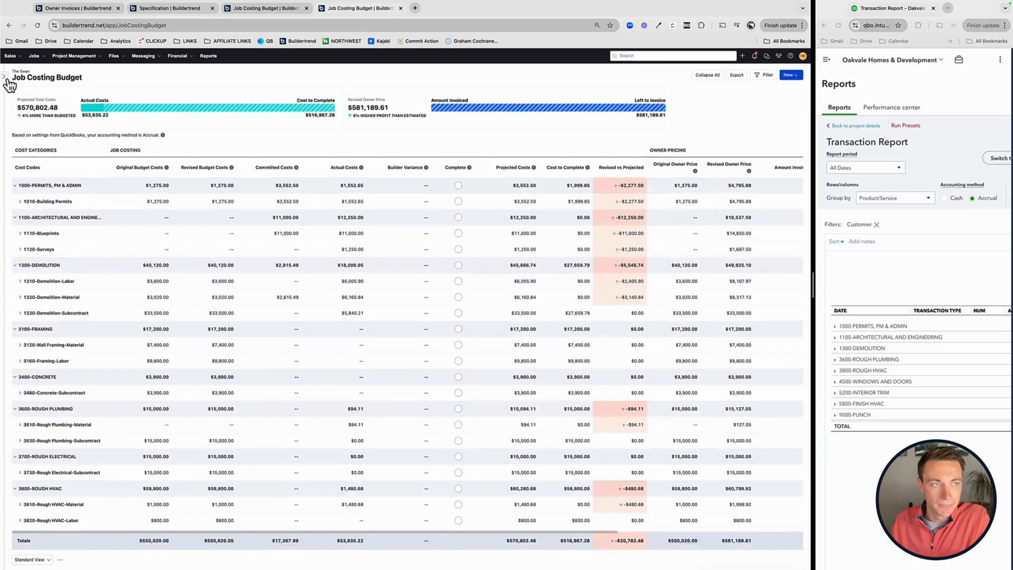
pyautogui.click(5, 77)
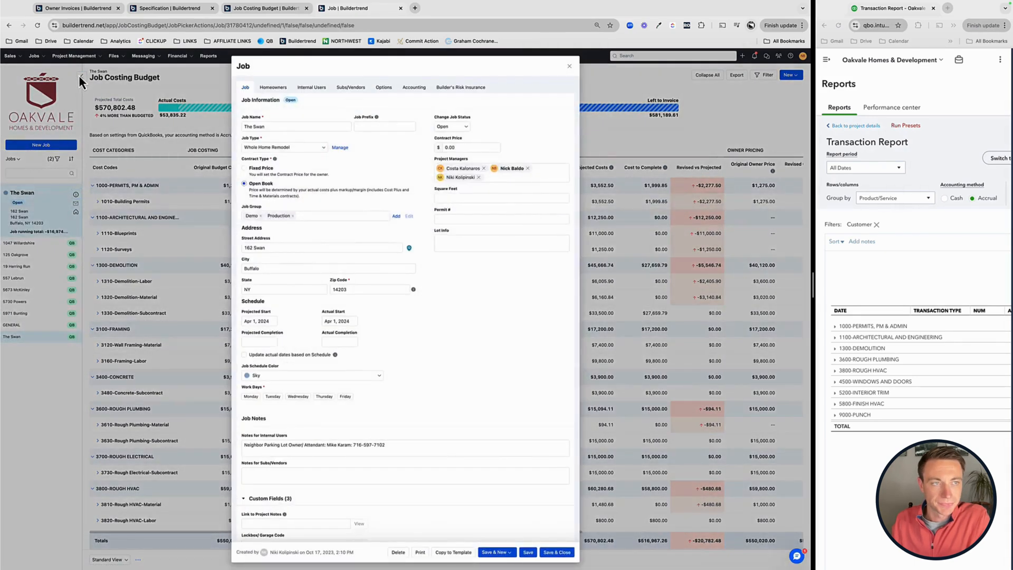
pyautogui.click(569, 66)
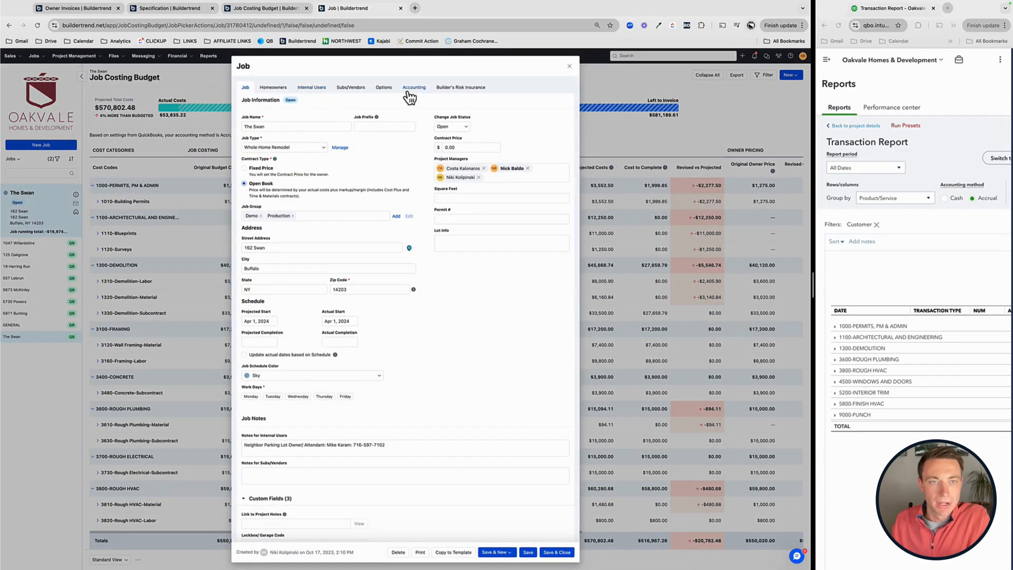
pyautogui.click(413, 88)
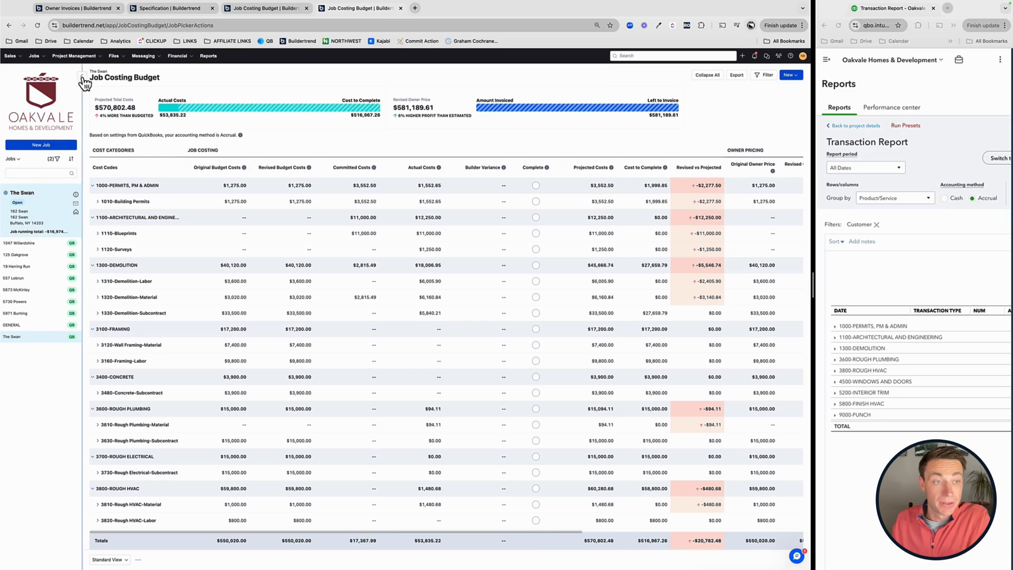
# Show The Swan's Budget page with the 1010-Building Permits cost code expanded
pyautogui.click(179, 56)
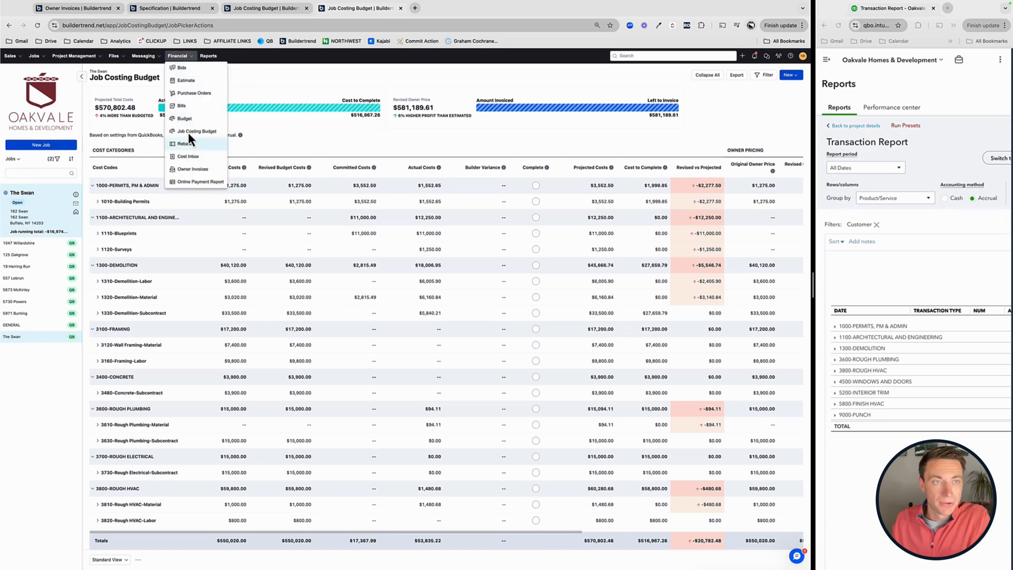
pyautogui.click(184, 118)
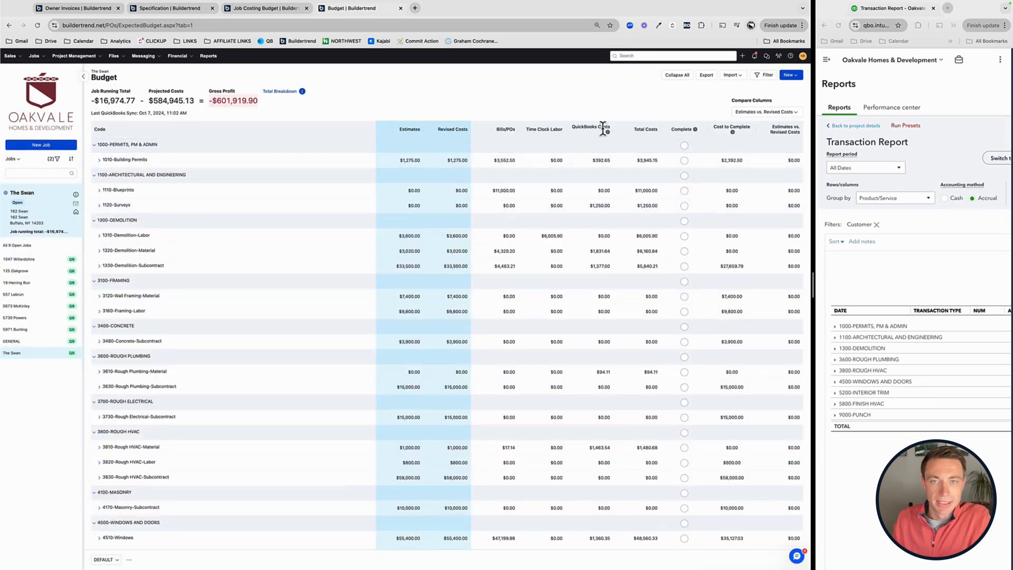
pyautogui.moveTo(148, 172)
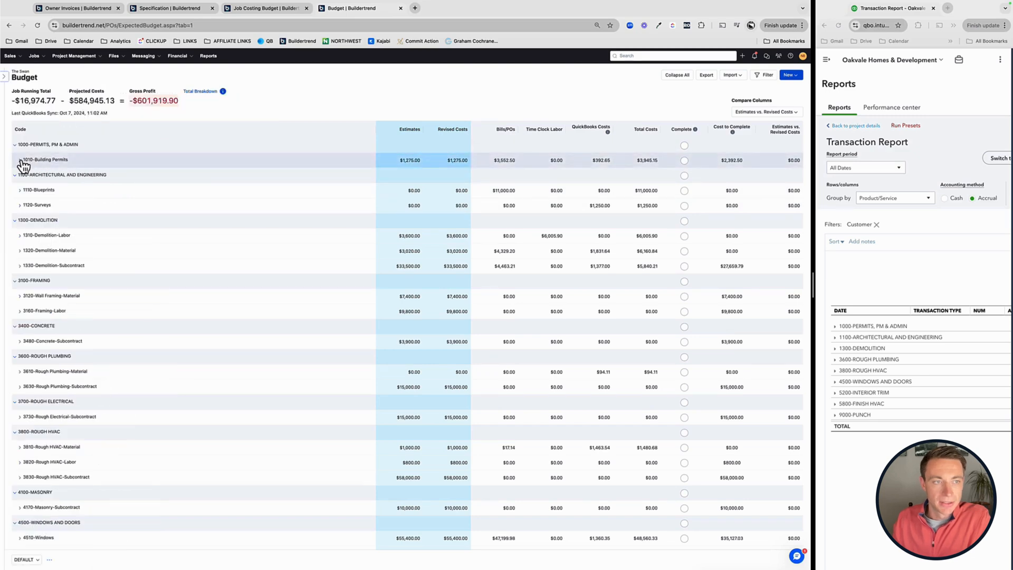
pyautogui.click(20, 159)
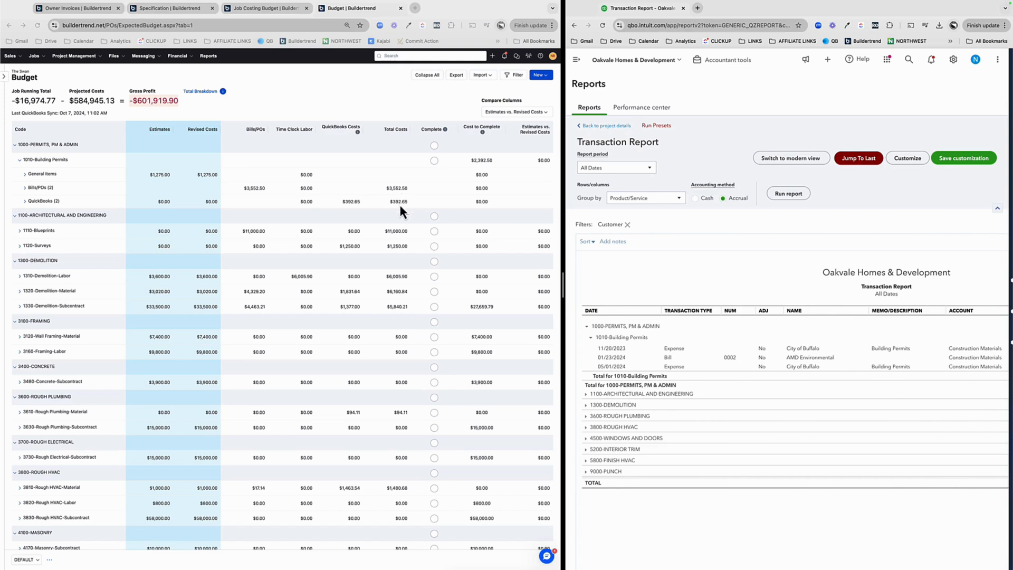
pyautogui.moveTo(6, 204)
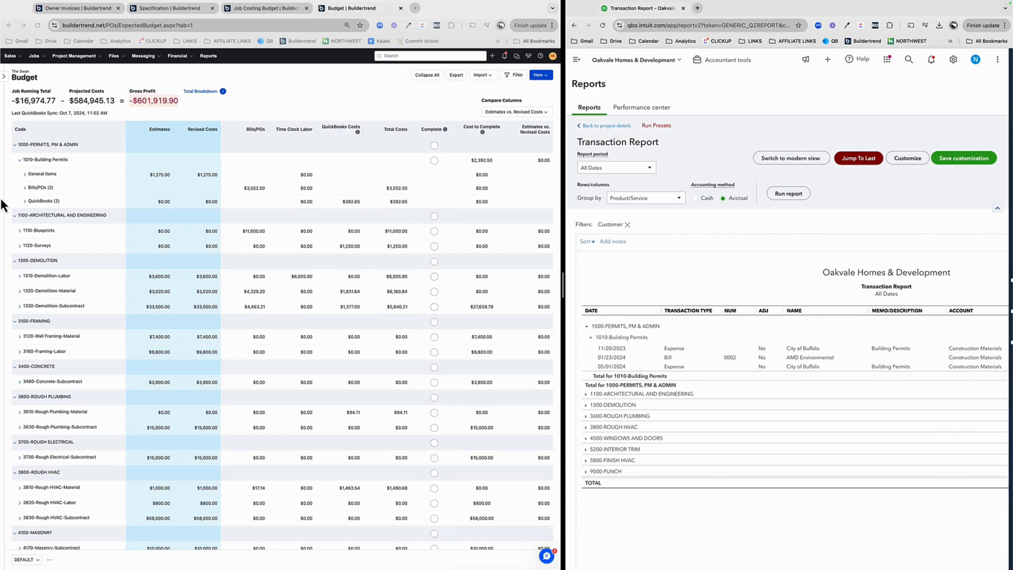
# Break out permit Bills/POs and QuickBooks expenses, then reopen Herring Run owner invoice 0014
pyautogui.click(31, 188)
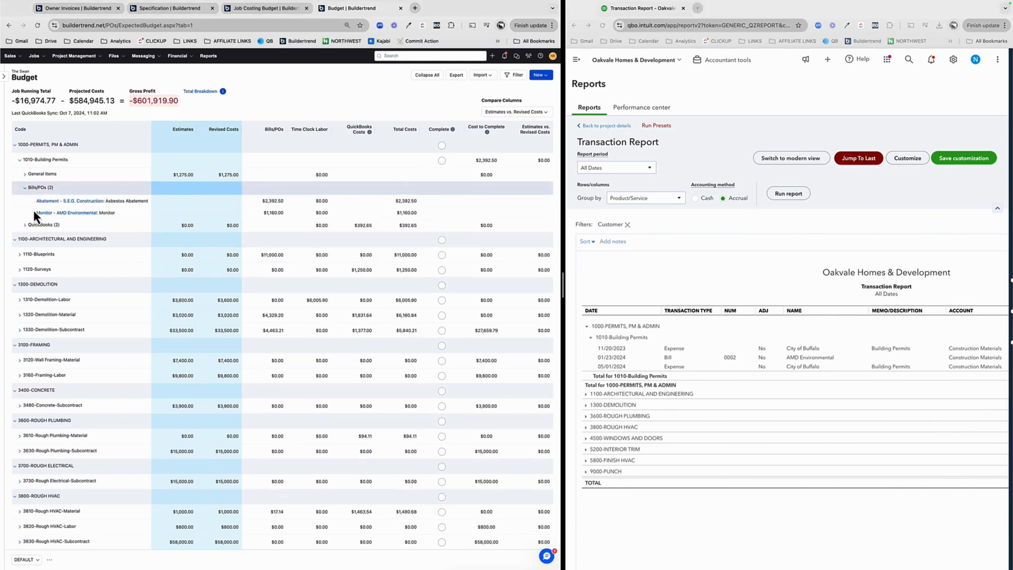
pyautogui.click(27, 224)
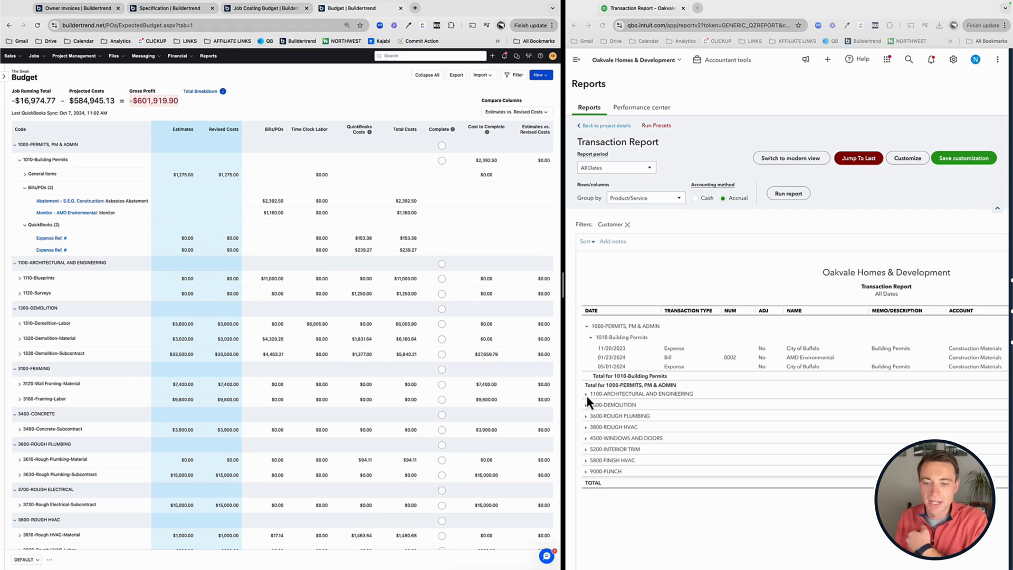
pyautogui.click(586, 393)
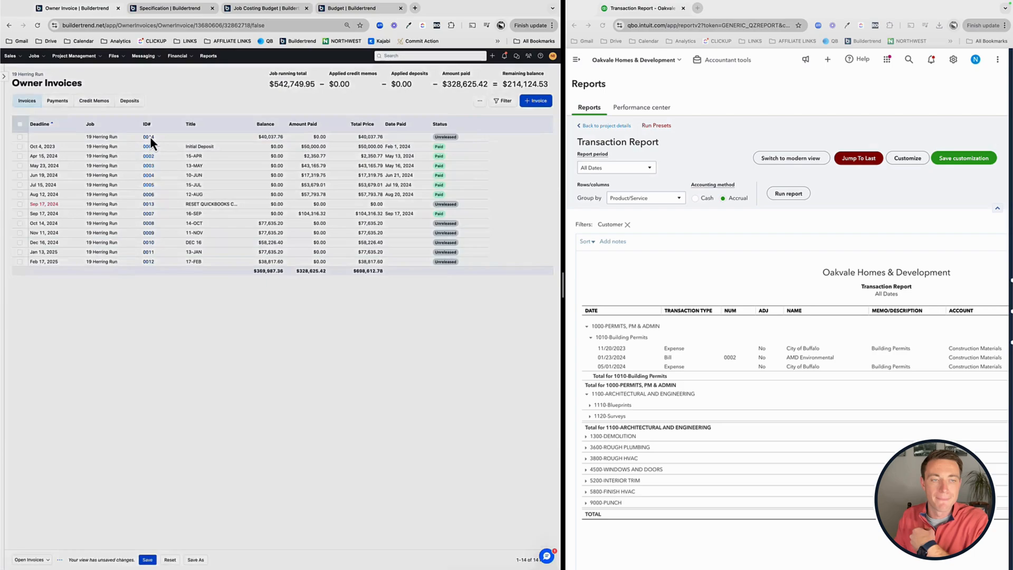
pyautogui.click(149, 136)
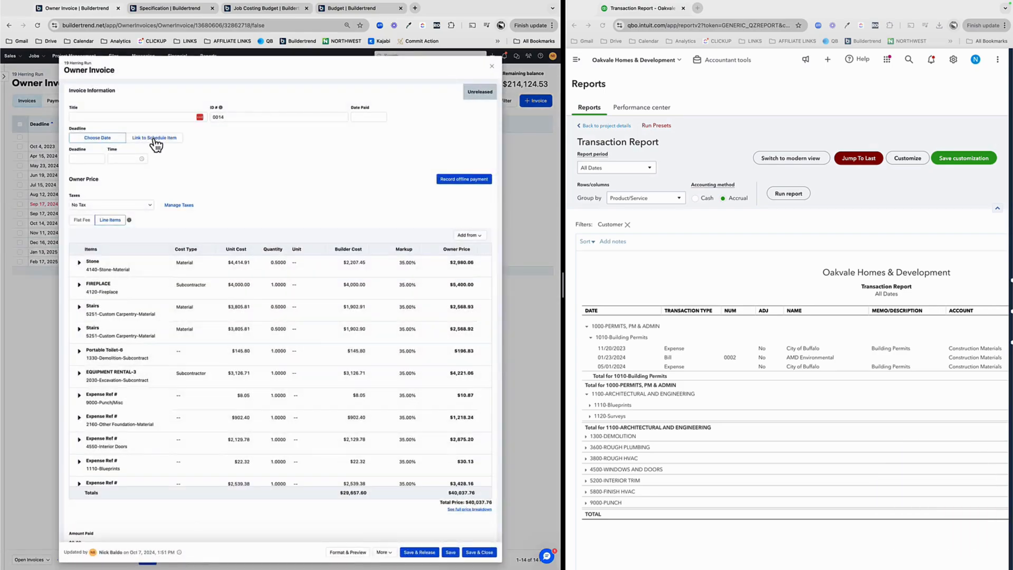